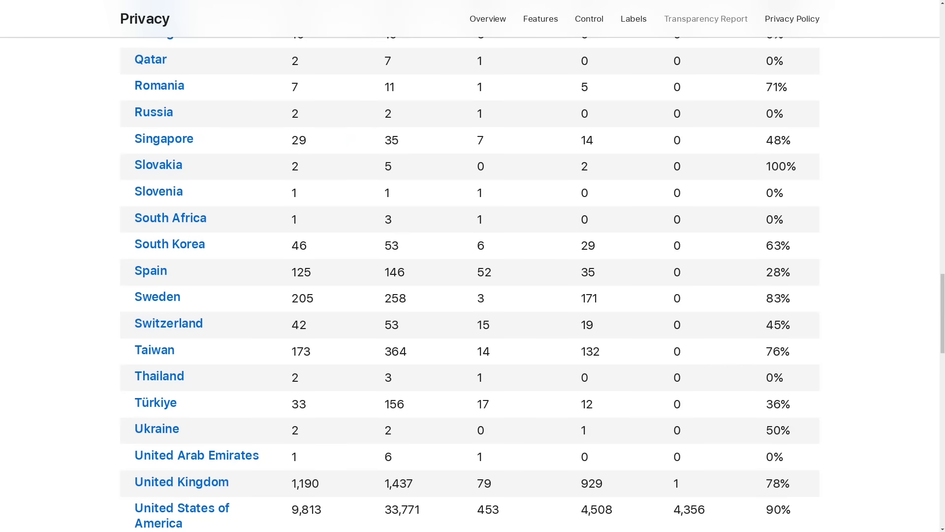
Scroll the transparency table down to the Worldwide Total row.
{"action": "scroll", "scroll_direction": "down", "scroll_amount": 3}
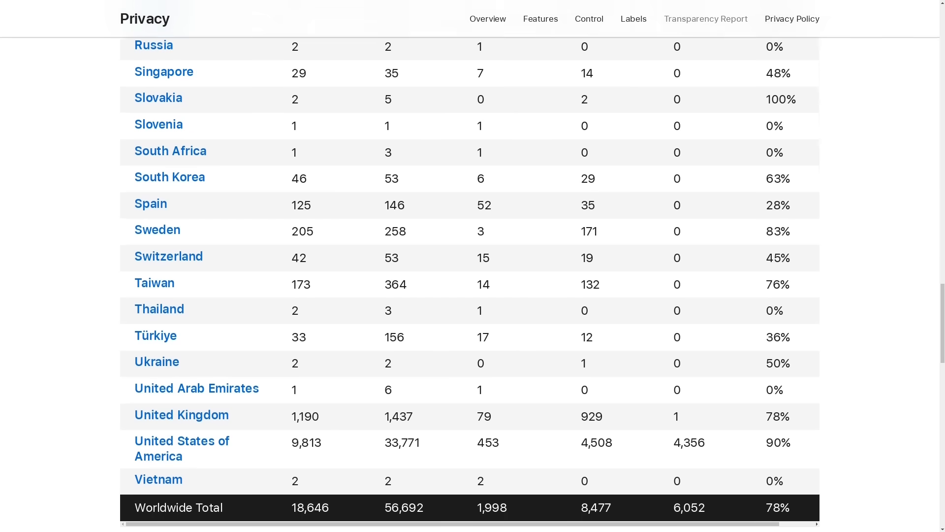
{"action": "scroll", "scroll_direction": "down", "scroll_amount": 3}
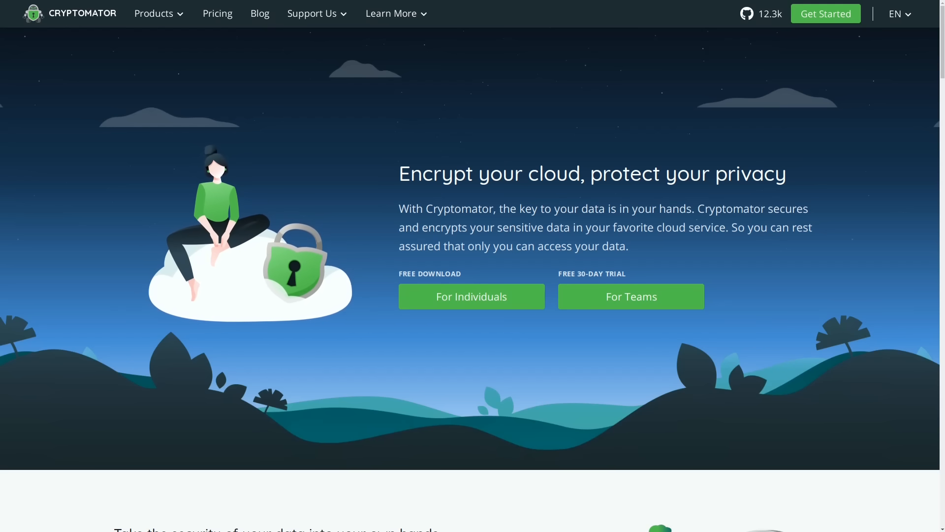
Scroll down through the Cryptomator homepage's data-security sections.
{"action": "scroll", "scroll_direction": "down", "scroll_amount": 3}
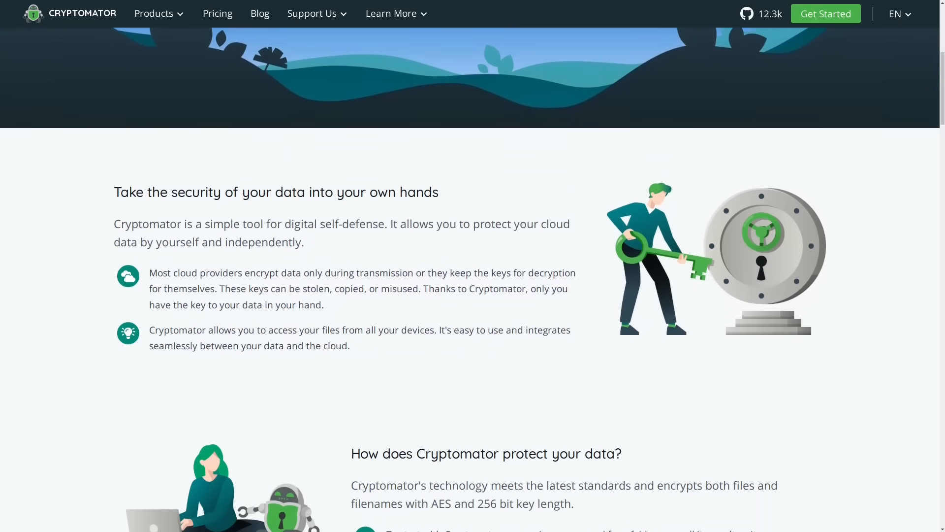
{"action": "scroll", "scroll_direction": "down", "scroll_amount": 3}
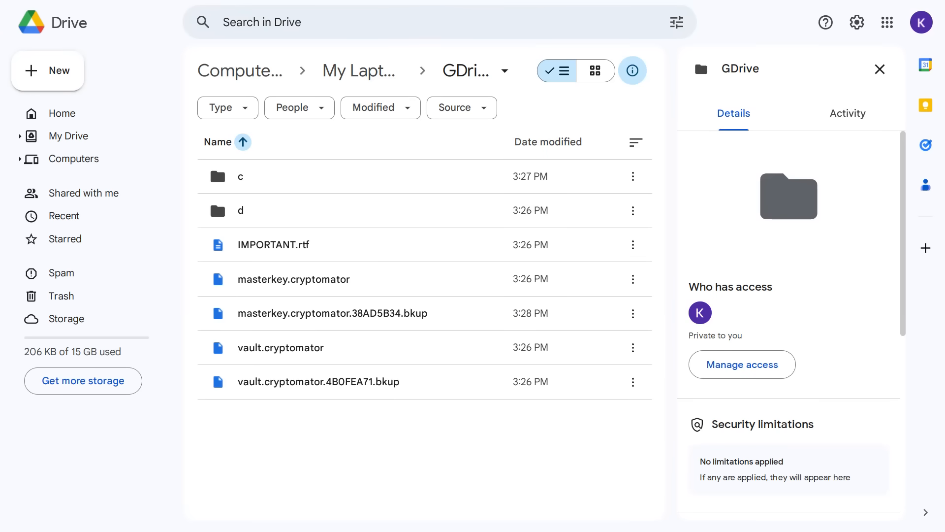
In My Laptop > GDrive, review details of vault.cryptomator, masterkey.cryptomator and the vault backup file.
{"action": "left_click", "coordinate": [354, 71]}
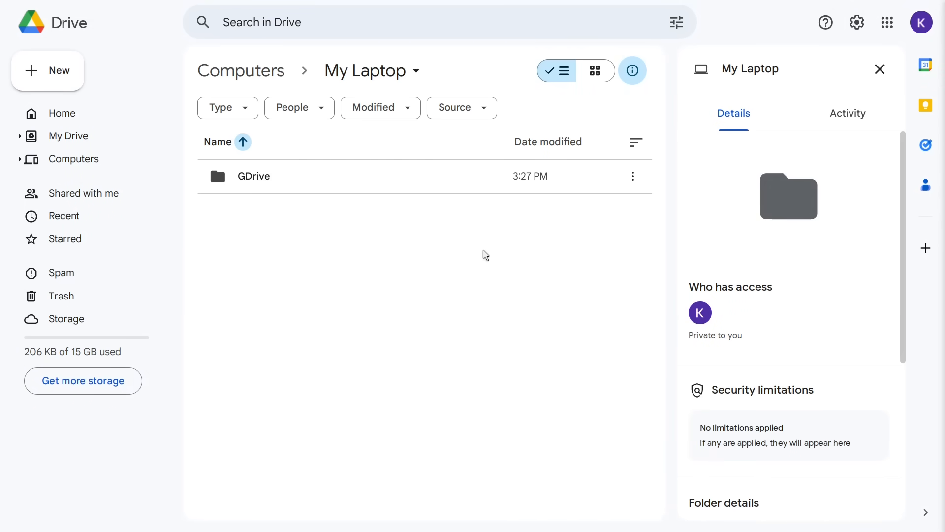
{"action": "mouse_move", "coordinate": [318, 235]}
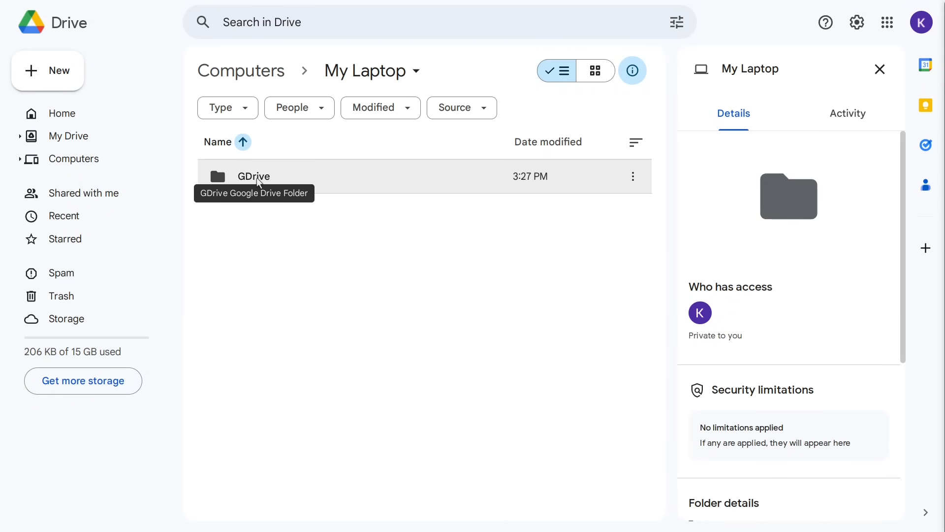
{"action": "double_click", "coordinate": [253, 177]}
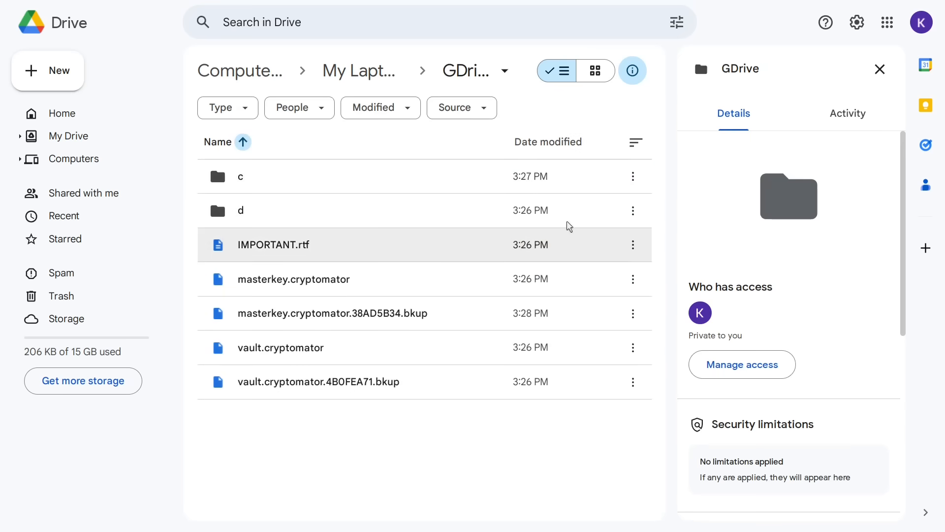
{"action": "mouse_move", "coordinate": [281, 347]}
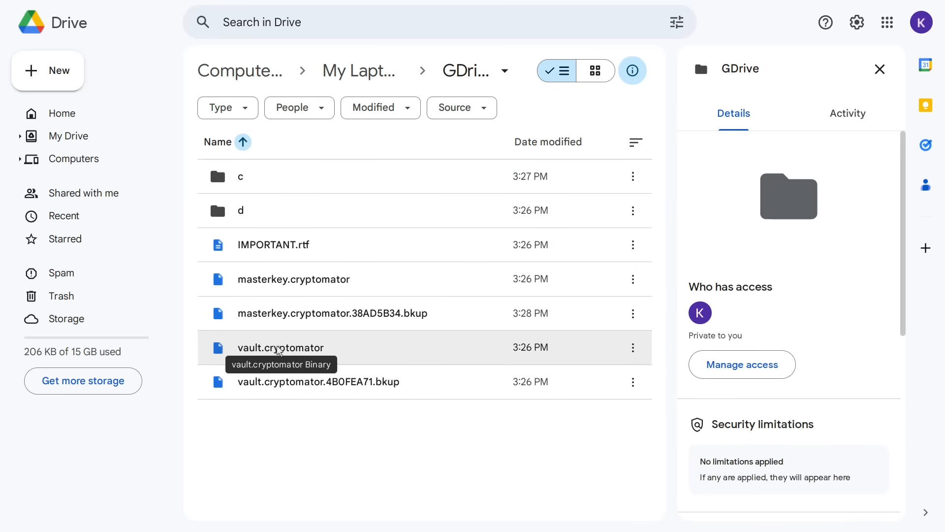
{"action": "left_click", "coordinate": [280, 347]}
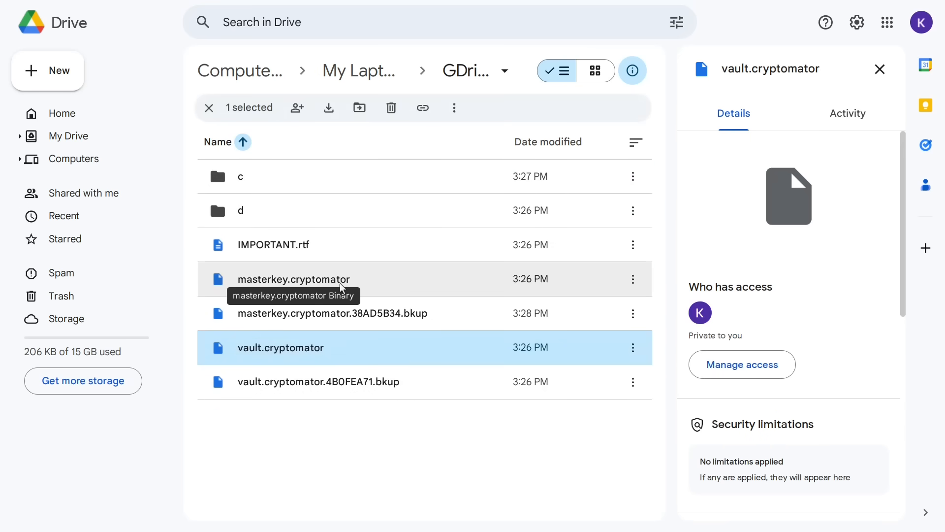
{"action": "left_click", "coordinate": [293, 279]}
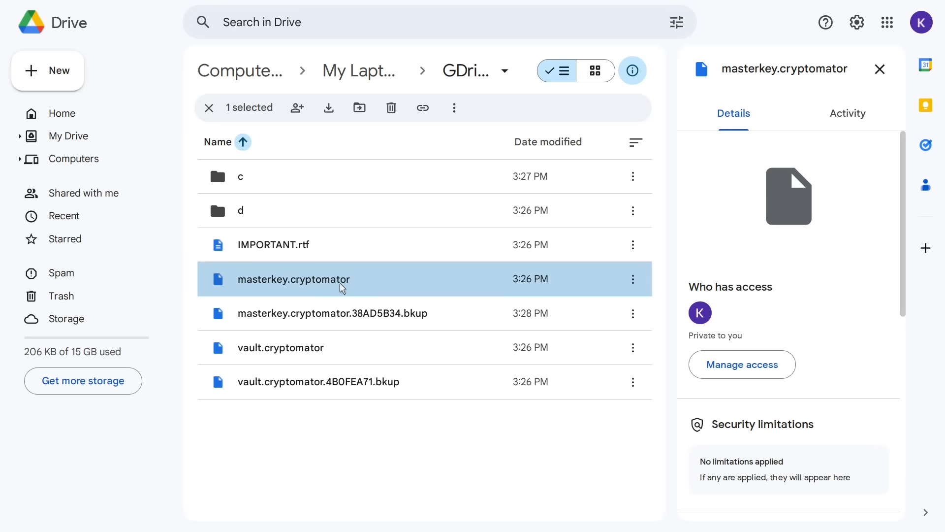
{"action": "mouse_move", "coordinate": [347, 312]}
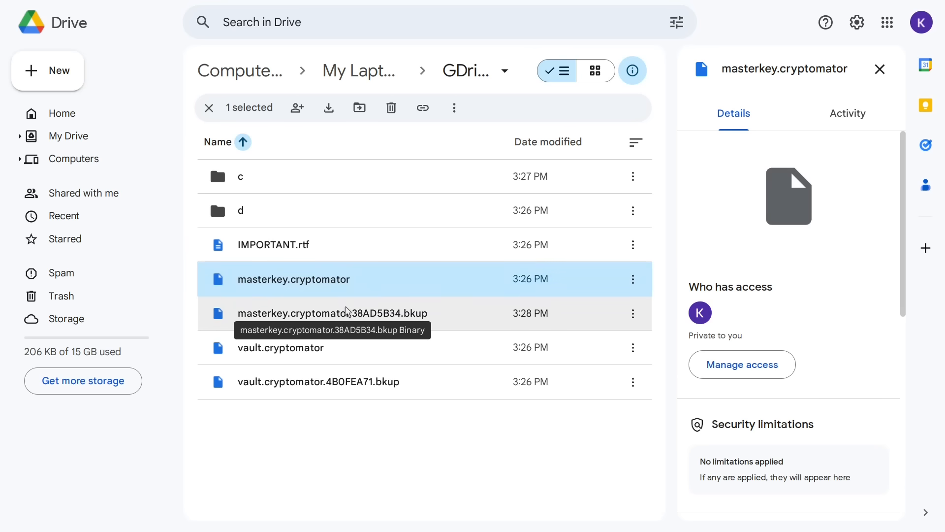
{"action": "left_click", "coordinate": [318, 383]}
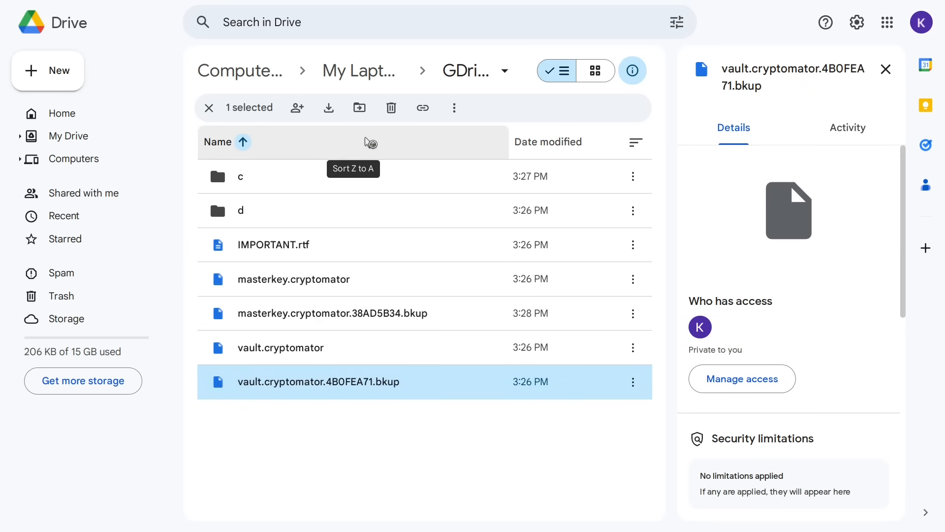
{"action": "mouse_move", "coordinate": [391, 131]}
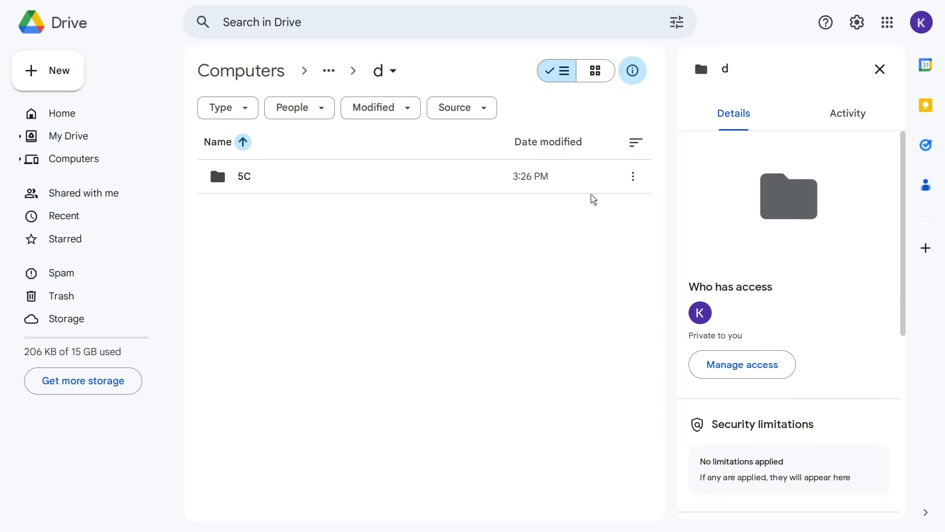
{"action": "mouse_move", "coordinate": [579, 203]}
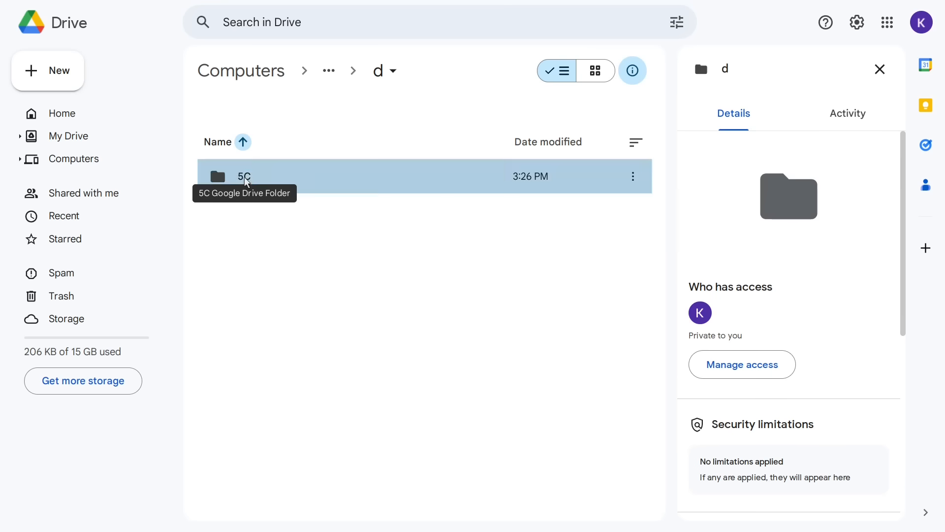
Inside 5C > 2G6CUORKIHVCCBA6NOWSOTDI7A6TCY, review details of dirid.c9r and each encrypted .c9r file.
{"action": "double_click", "coordinate": [243, 177]}
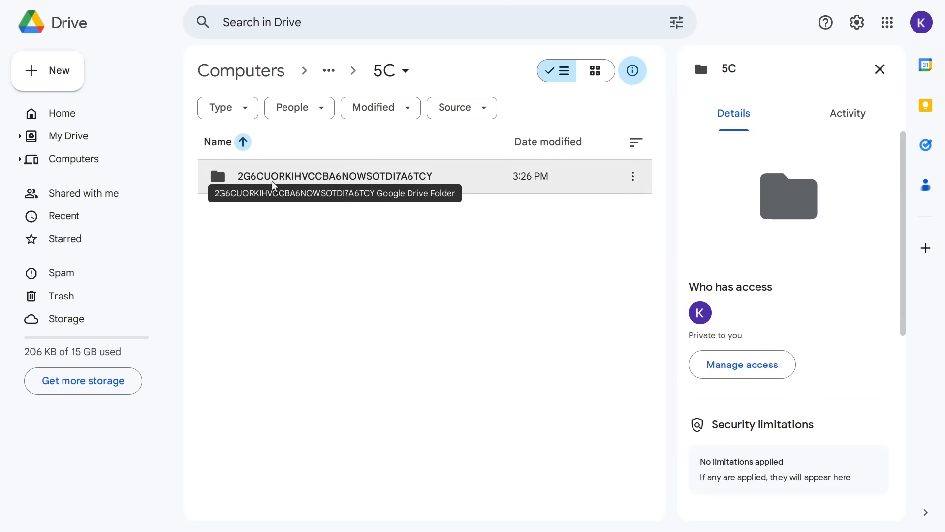
{"action": "double_click", "coordinate": [334, 176]}
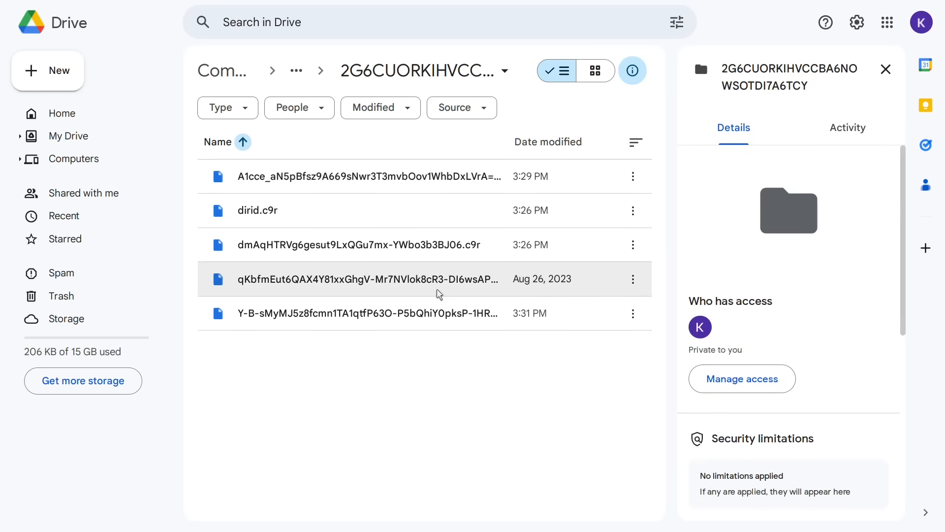
{"action": "mouse_move", "coordinate": [429, 286]}
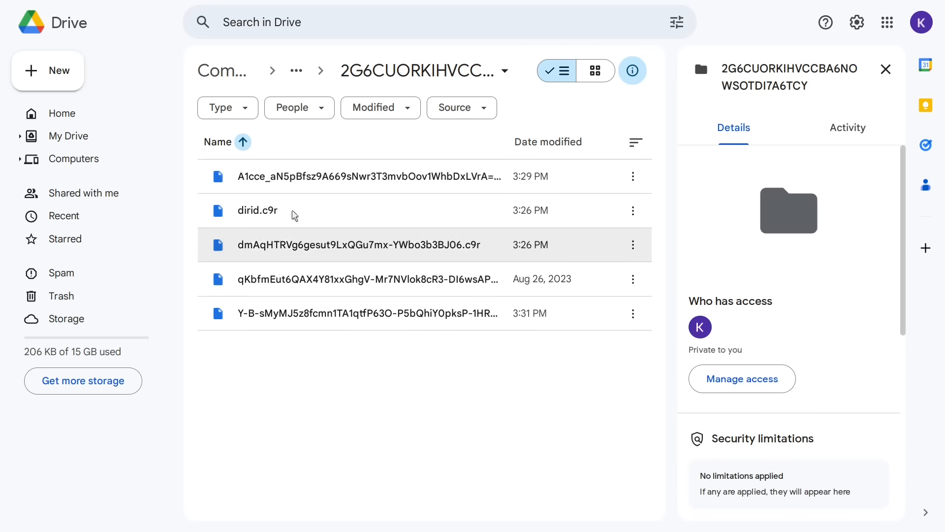
{"action": "mouse_move", "coordinate": [272, 216]}
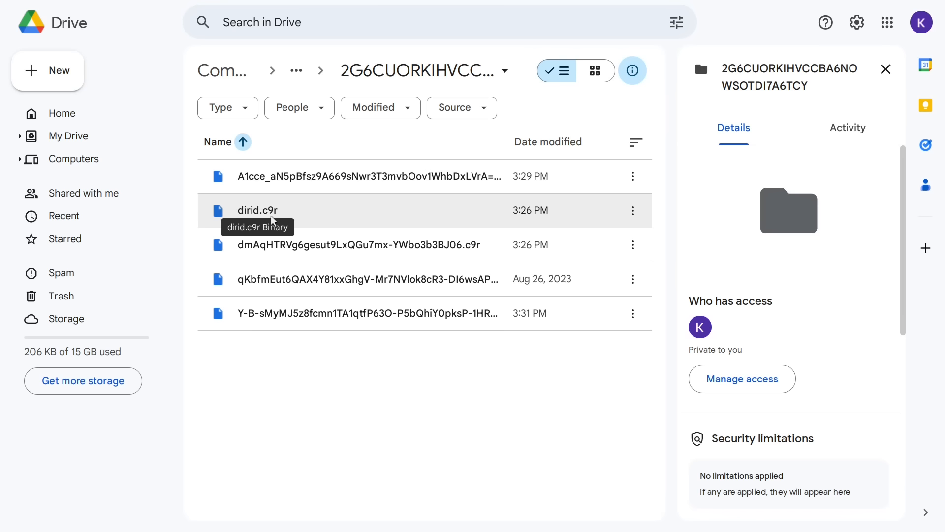
{"action": "left_click", "coordinate": [257, 210]}
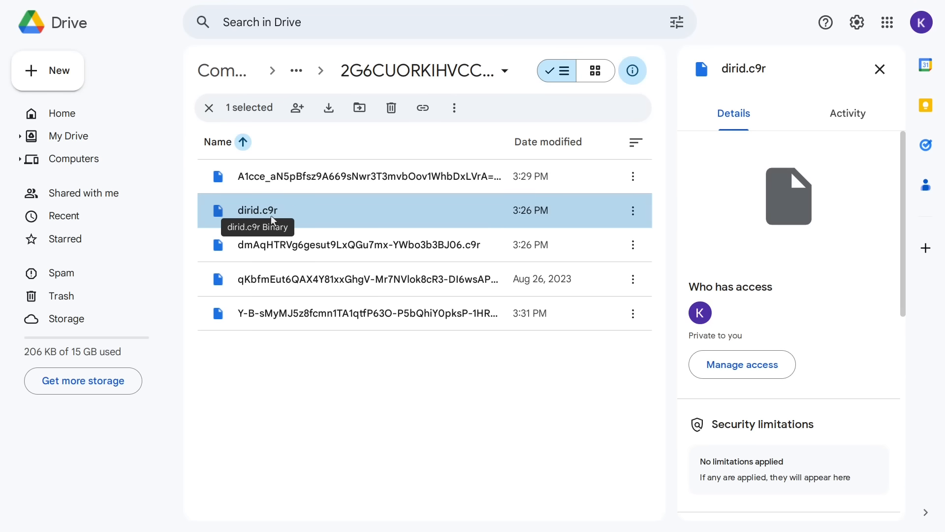
{"action": "left_click", "coordinate": [359, 244]}
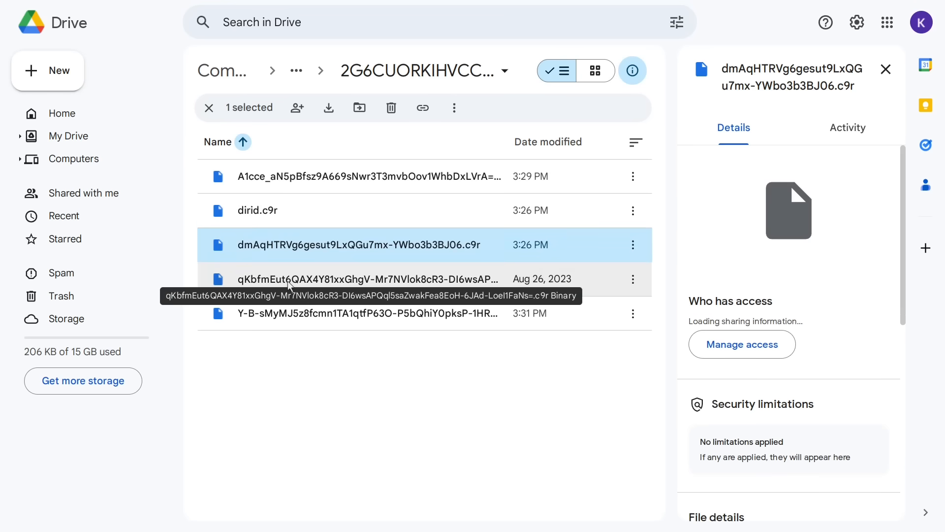
{"action": "left_click", "coordinate": [368, 313]}
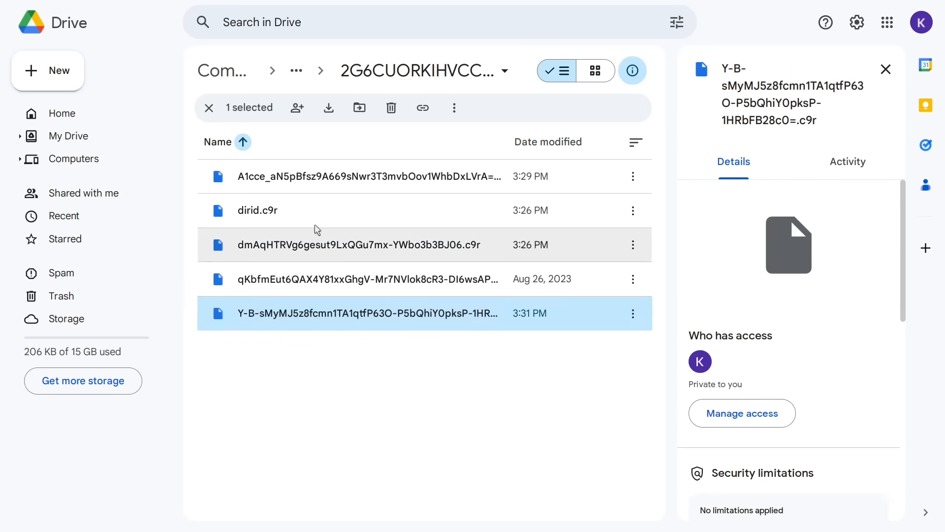
{"action": "left_click", "coordinate": [368, 176]}
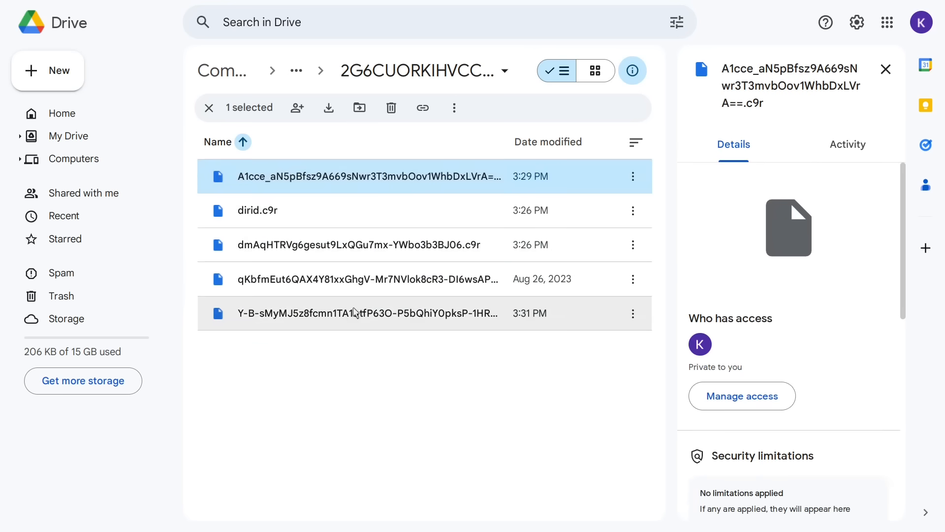
{"action": "mouse_move", "coordinate": [530, 352]}
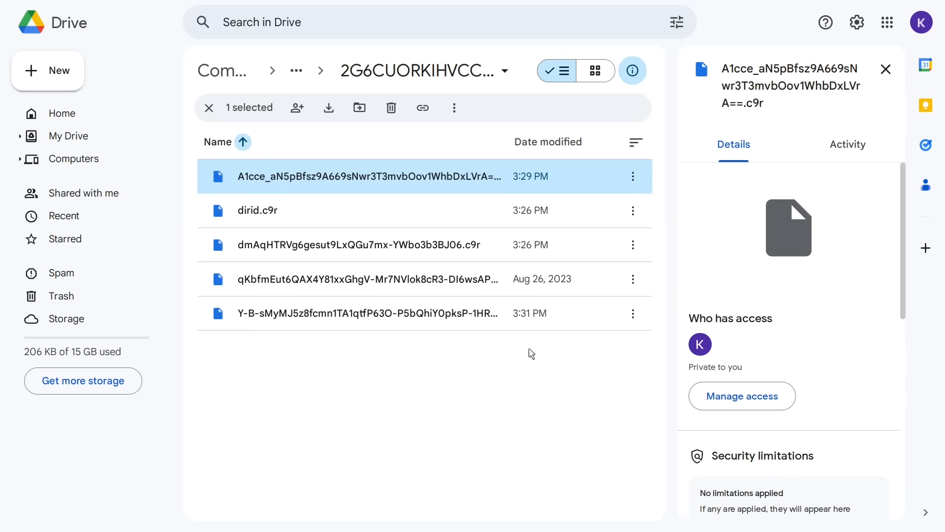
{"action": "mouse_move", "coordinate": [500, 245]}
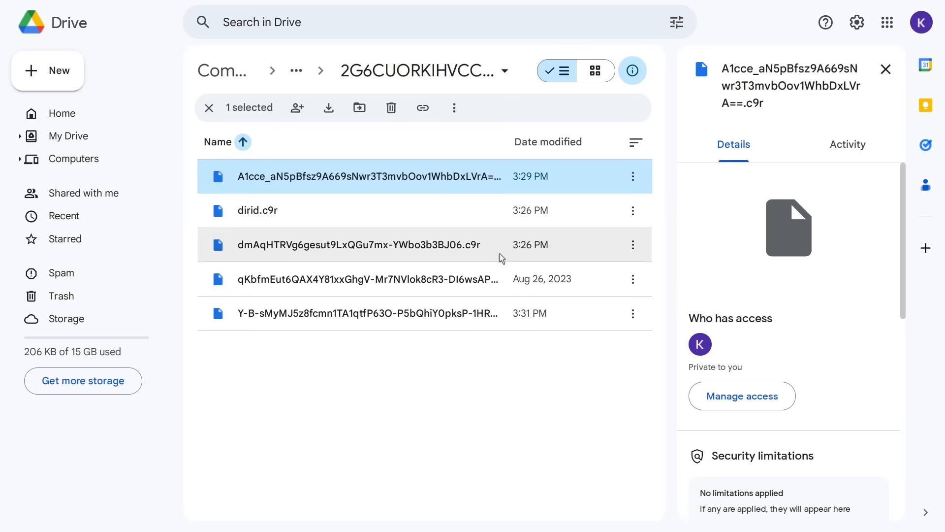
{"action": "mouse_move", "coordinate": [460, 201]}
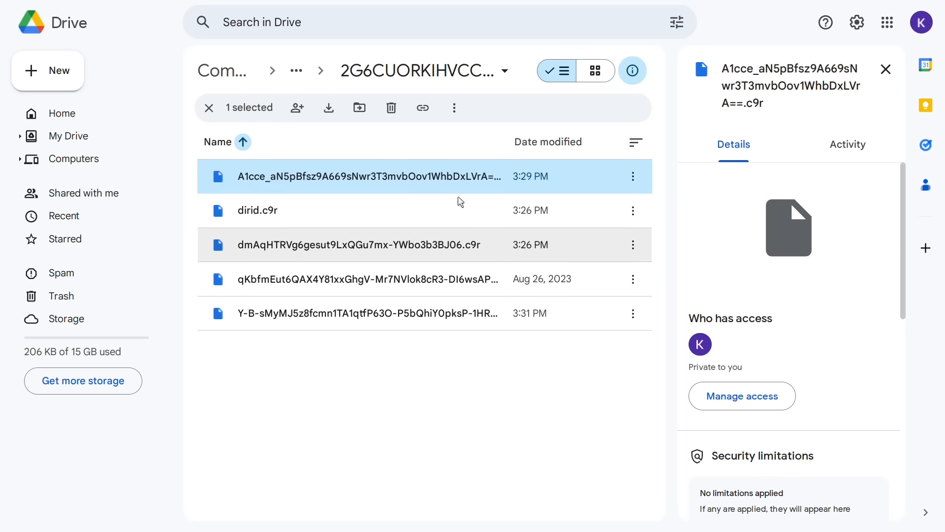
{"action": "right_click", "coordinate": [346, 176]}
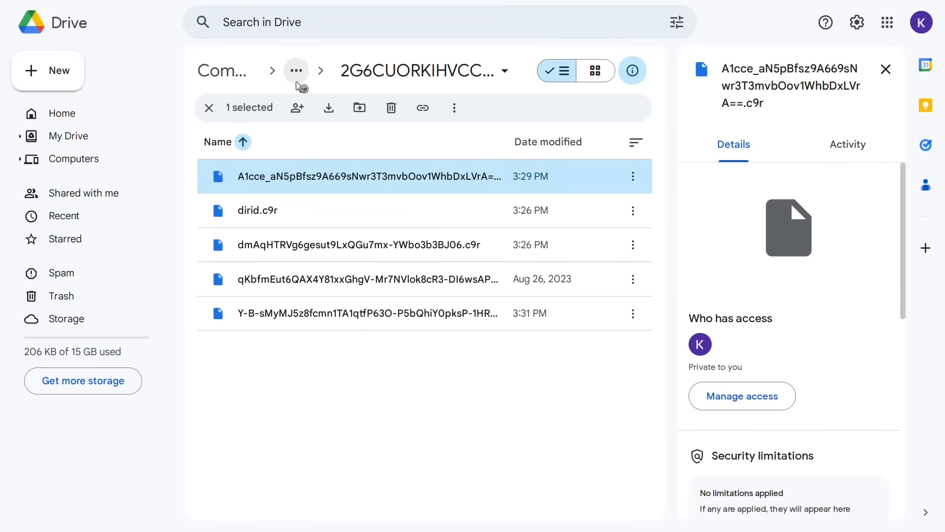
{"action": "mouse_move", "coordinate": [276, 72]}
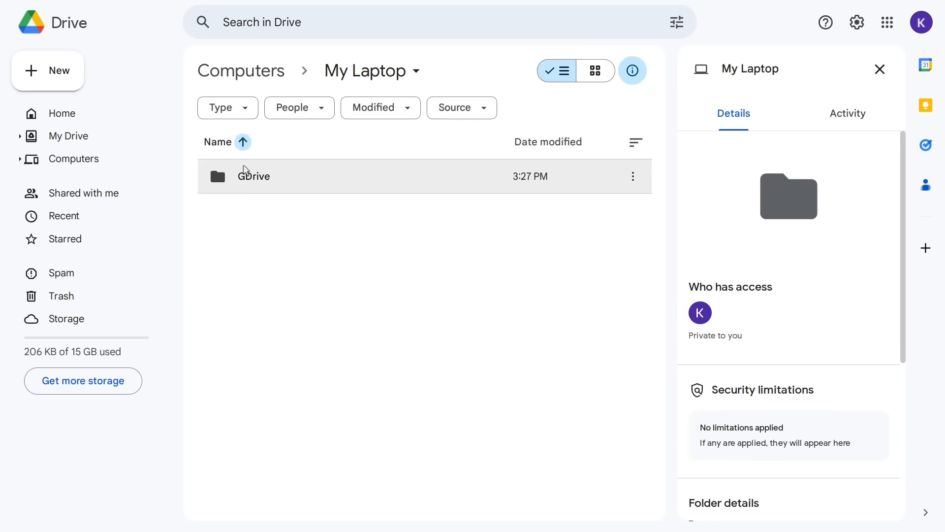
{"action": "mouse_move", "coordinate": [390, 187]}
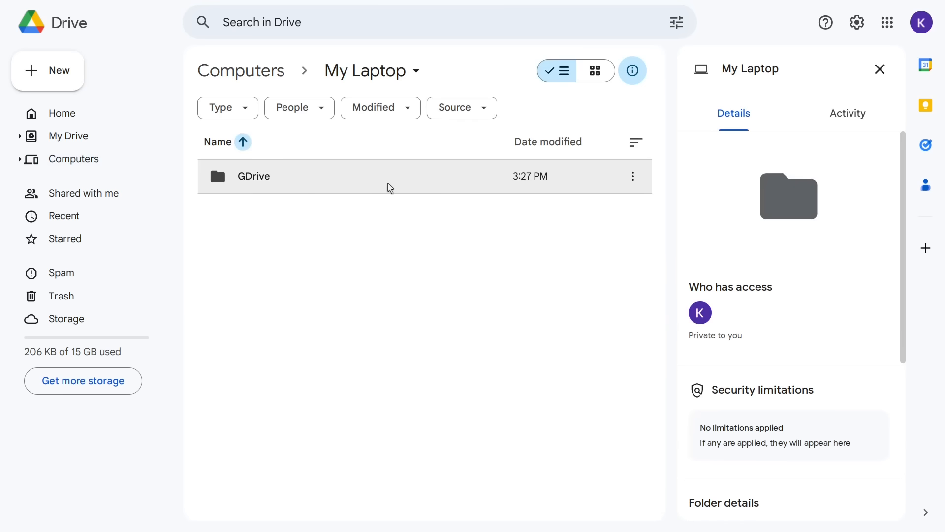
Download the whole GDrive folder from My Laptop as a zip.
{"action": "left_click", "coordinate": [253, 177]}
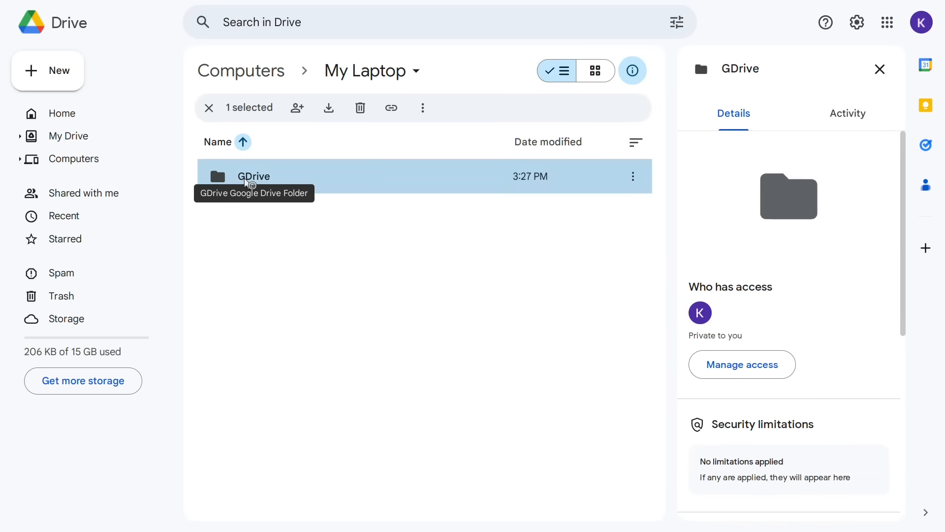
{"action": "left_click", "coordinate": [328, 107]}
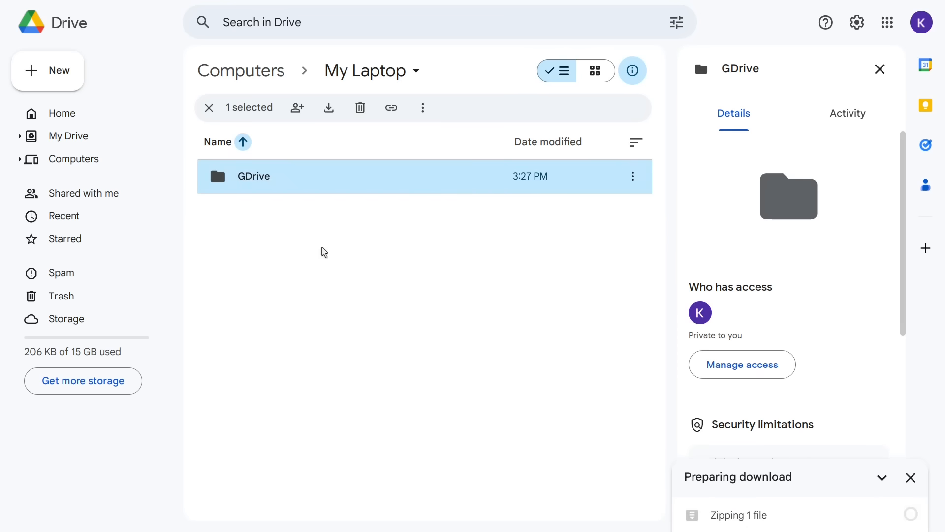
{"action": "mouse_move", "coordinate": [351, 272]}
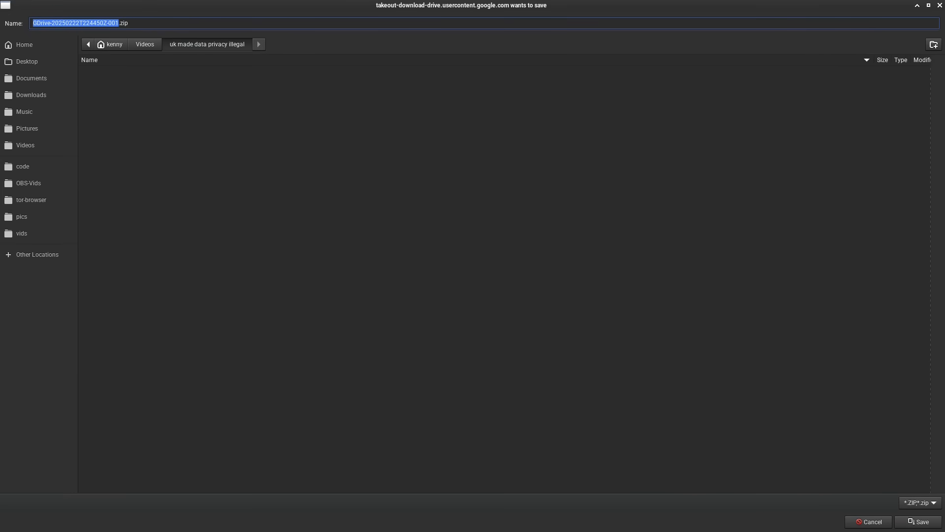
{"action": "left_click", "coordinate": [918, 522]}
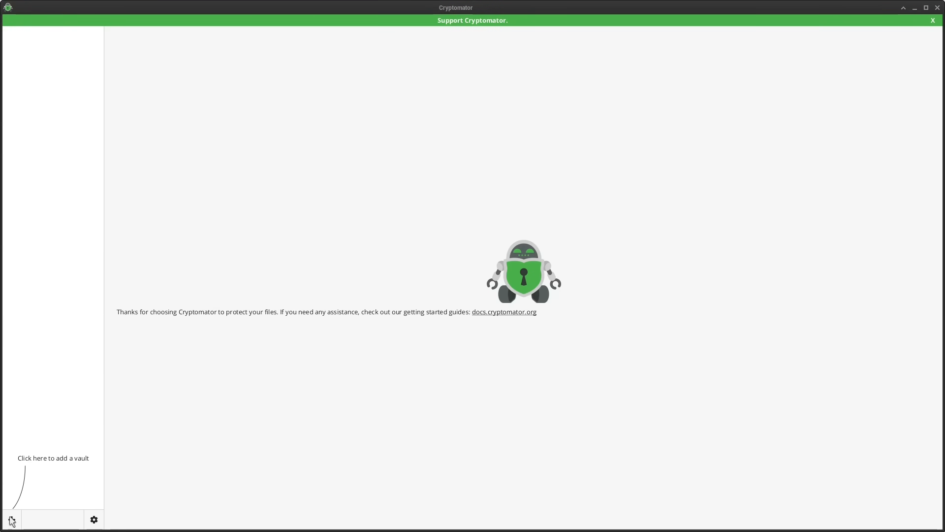
Start adding an existing vault in Cryptomator via Open Existing Vault.
{"action": "left_click", "coordinate": [12, 519]}
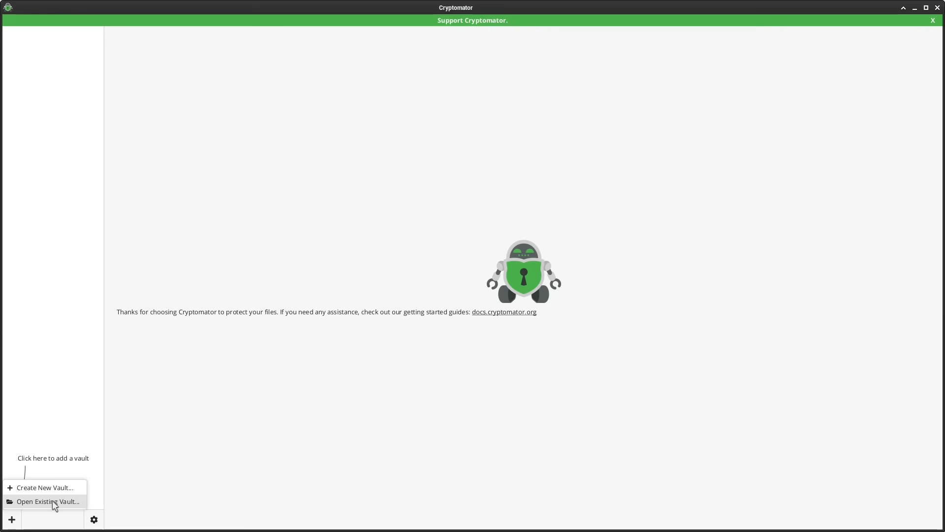
{"action": "left_click", "coordinate": [47, 502]}
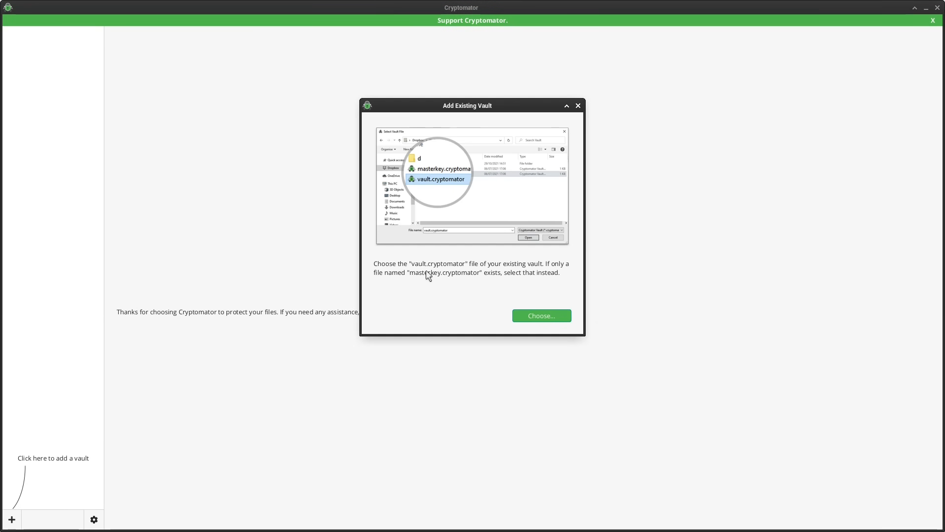
{"action": "mouse_move", "coordinate": [431, 273]}
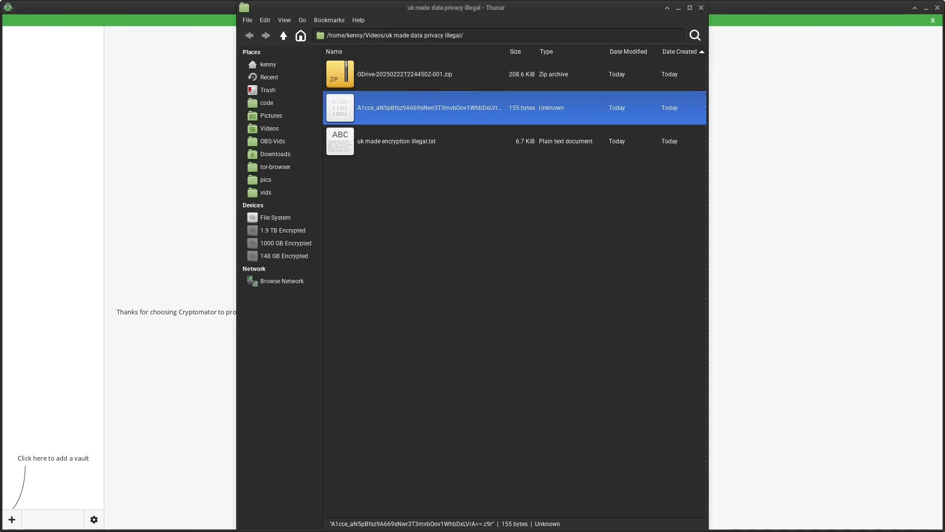
Extract the downloaded GDrive zip into the current folder in Thunar.
{"action": "right_click", "coordinate": [404, 73]}
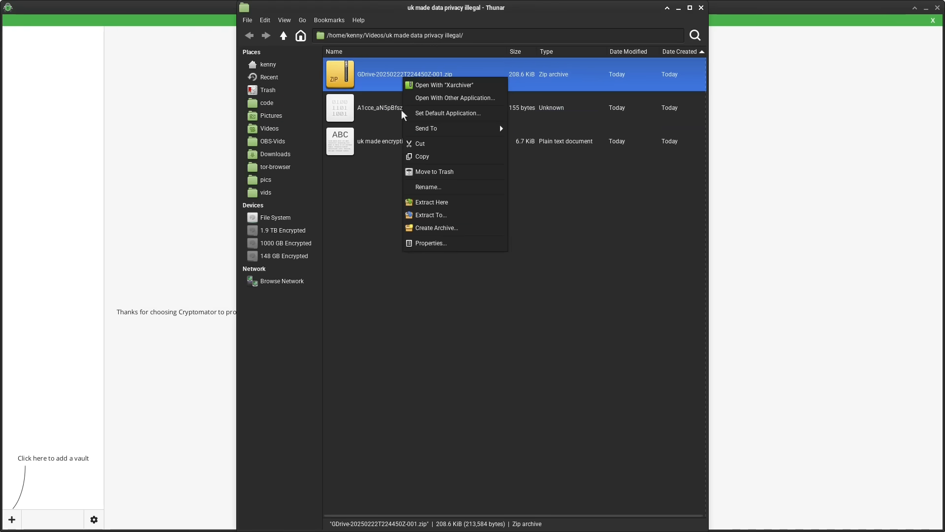
{"action": "mouse_move", "coordinate": [431, 202]}
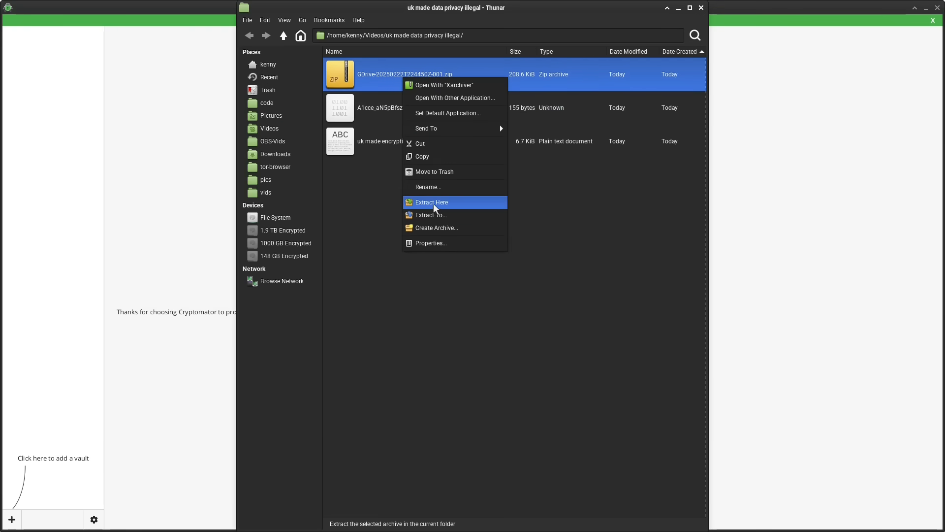
{"action": "left_click", "coordinate": [432, 201]}
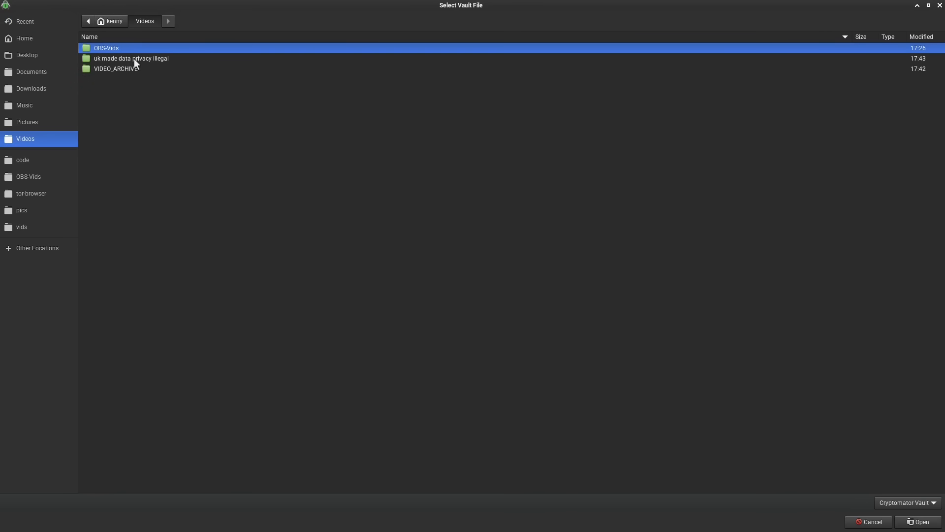
Add the vault from uk made data privacy illegal > GDrive > vault.cryptomator.
{"action": "double_click", "coordinate": [131, 59]}
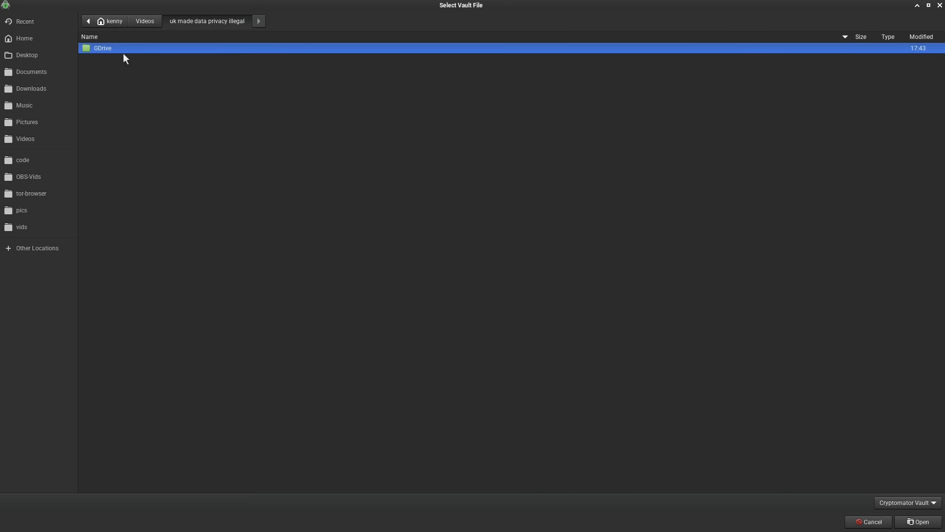
{"action": "double_click", "coordinate": [102, 47]}
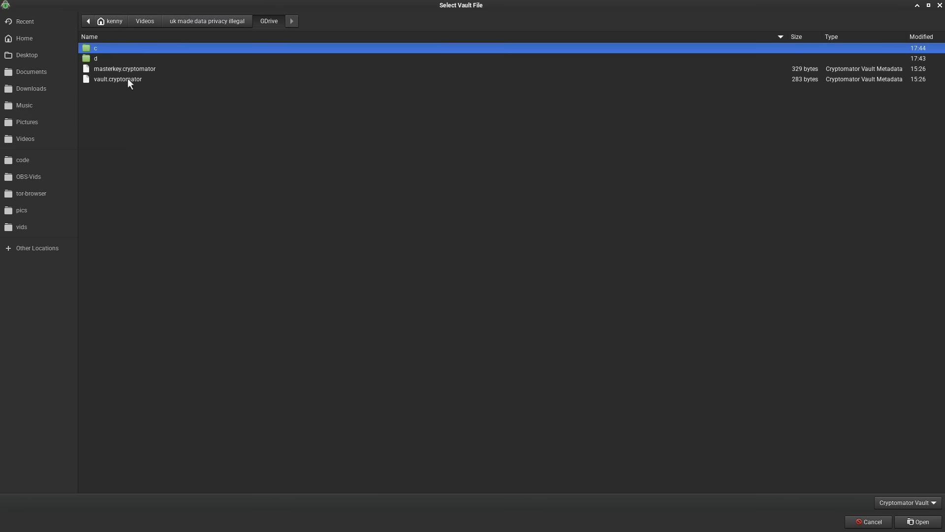
{"action": "mouse_move", "coordinate": [133, 85]}
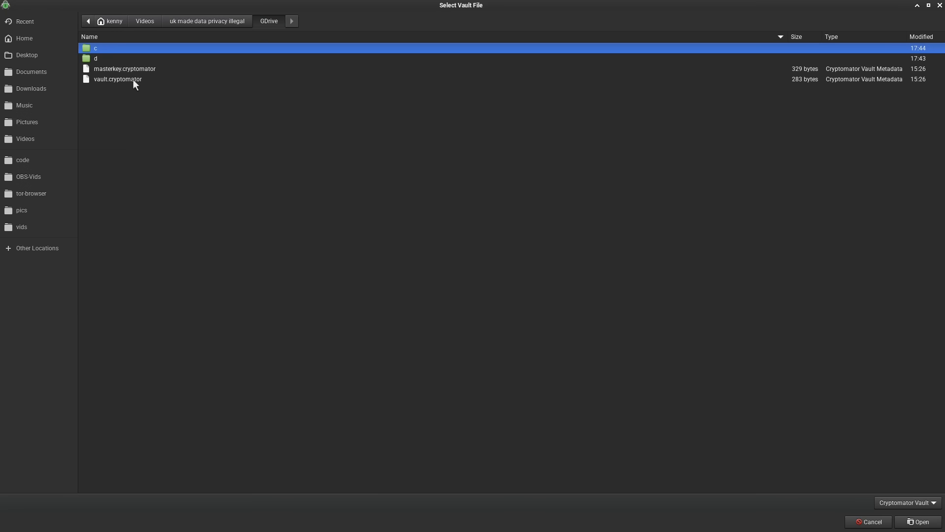
{"action": "left_click", "coordinate": [919, 522]}
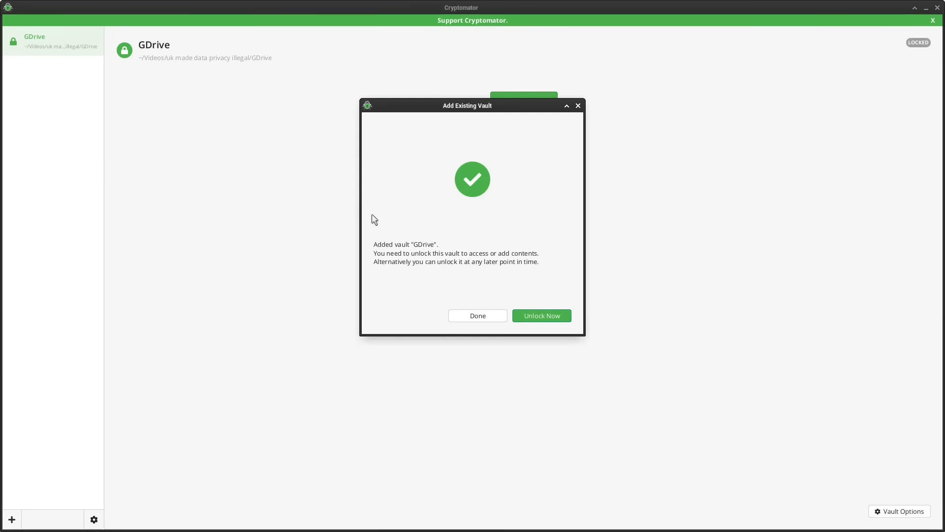
{"action": "mouse_move", "coordinate": [386, 250]}
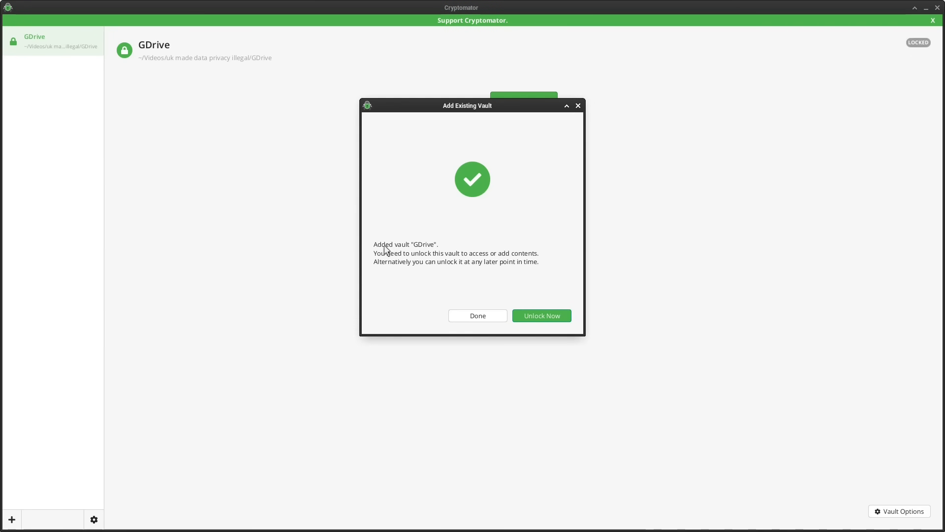
{"action": "mouse_move", "coordinate": [550, 315]}
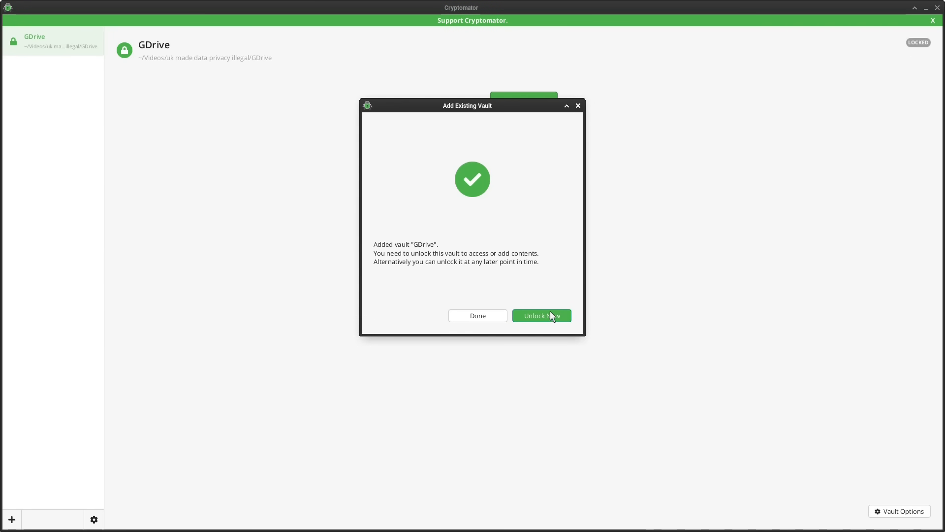
{"action": "mouse_move", "coordinate": [592, 245]}
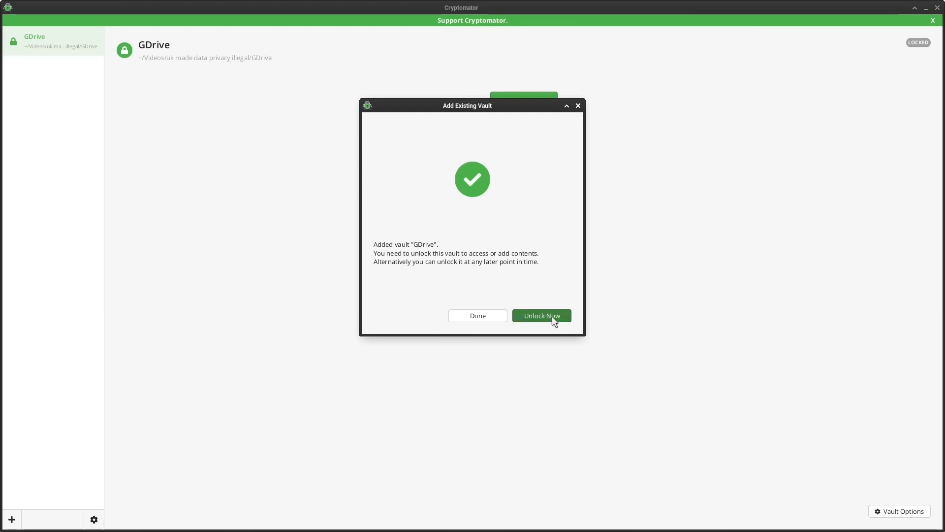
Unlock the GDrive vault with its password and reveal the decrypted drive.
{"action": "left_click", "coordinate": [541, 315]}
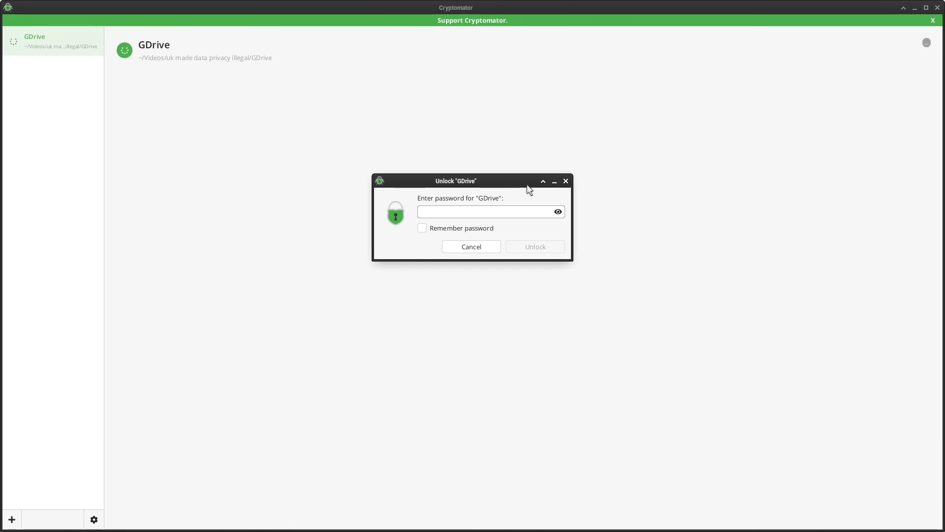
{"action": "type", "text": "••"}
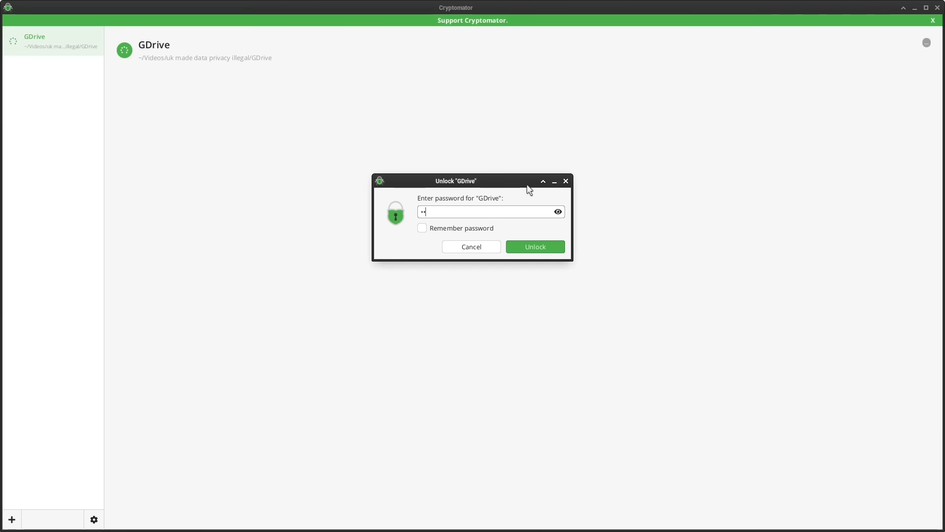
{"action": "left_click", "coordinate": [533, 247]}
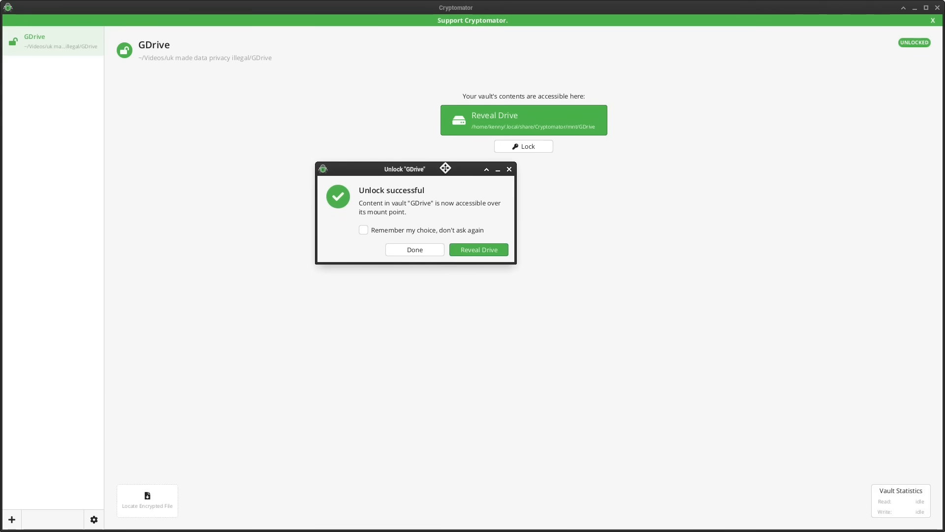
{"action": "left_click", "coordinate": [478, 249]}
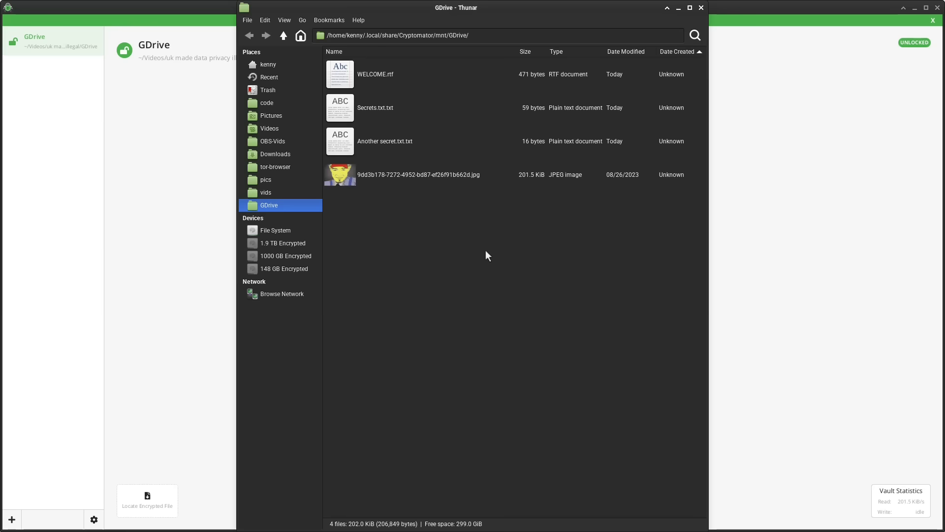
{"action": "mouse_move", "coordinate": [617, 401]}
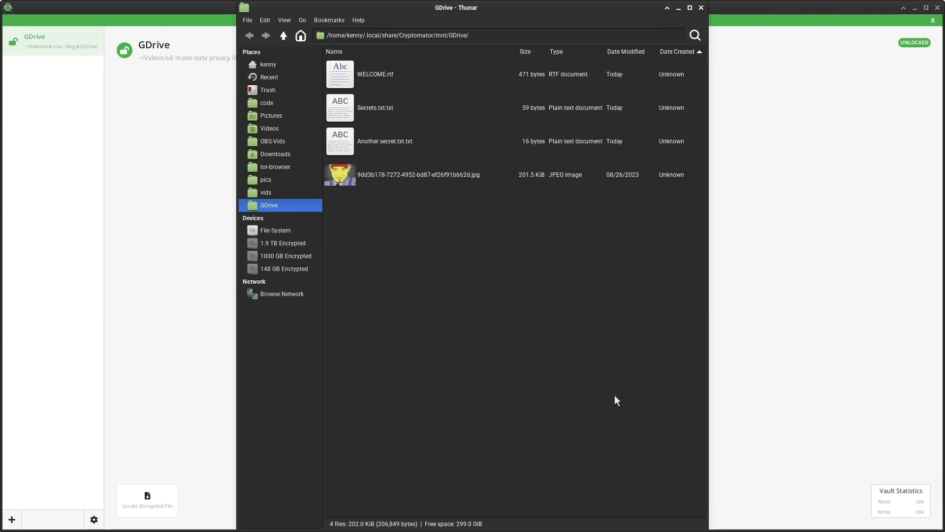
{"action": "left_click", "coordinate": [376, 107]}
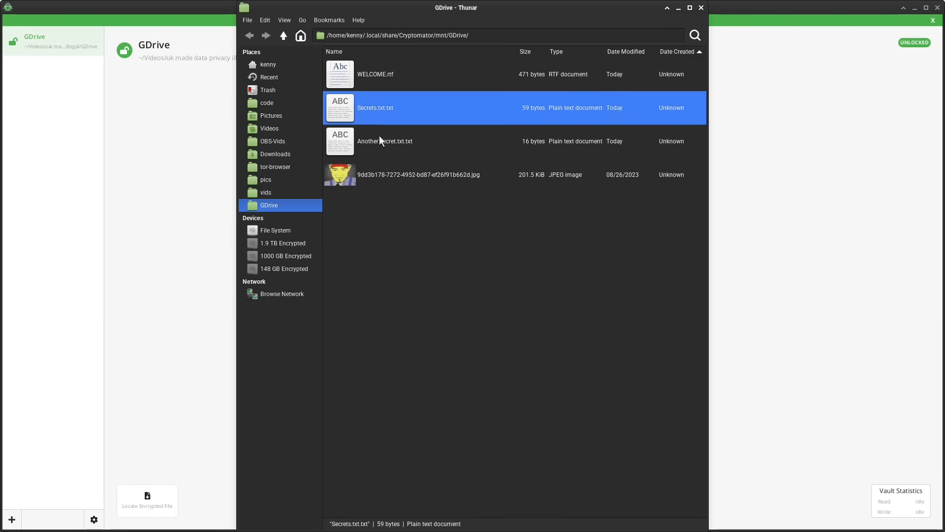
{"action": "right_click", "coordinate": [441, 265]}
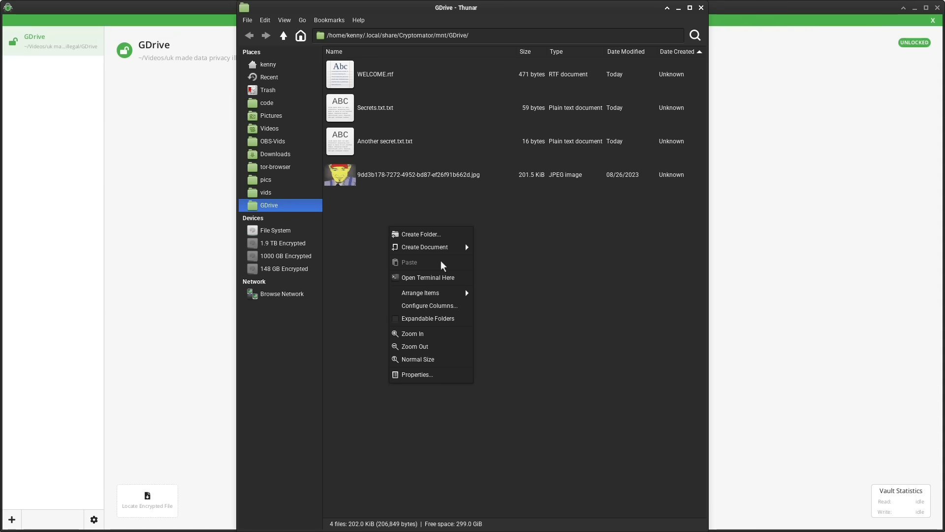
{"action": "left_click", "coordinate": [429, 278]}
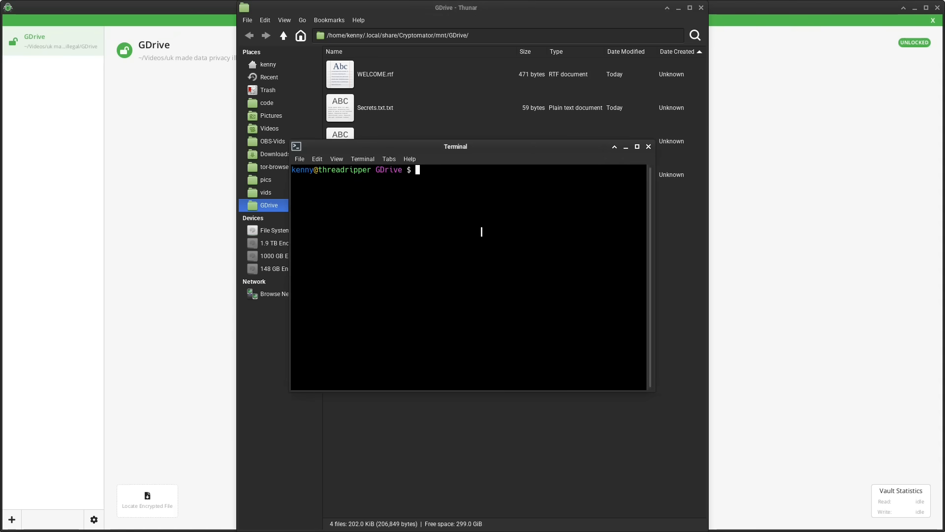
{"action": "type", "text": "cat Secrets.txt.txt"}
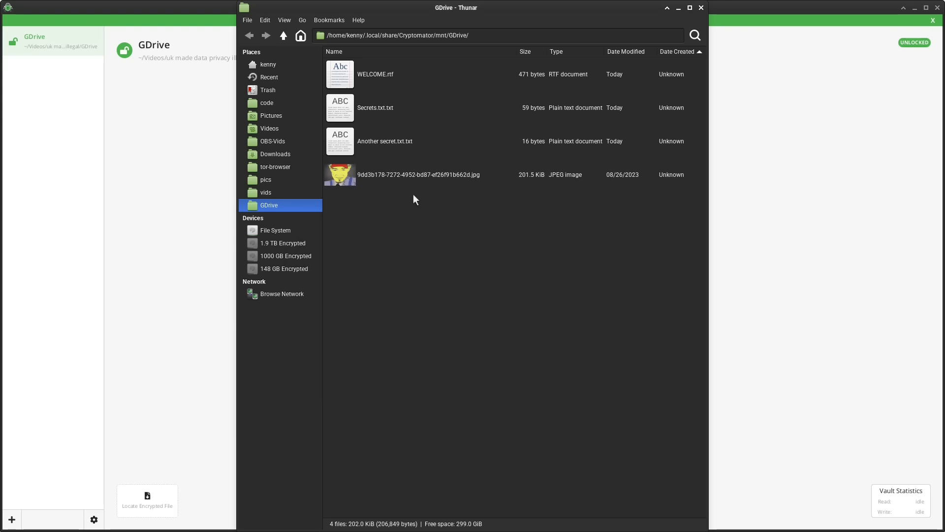
{"action": "mouse_move", "coordinate": [310, 216]}
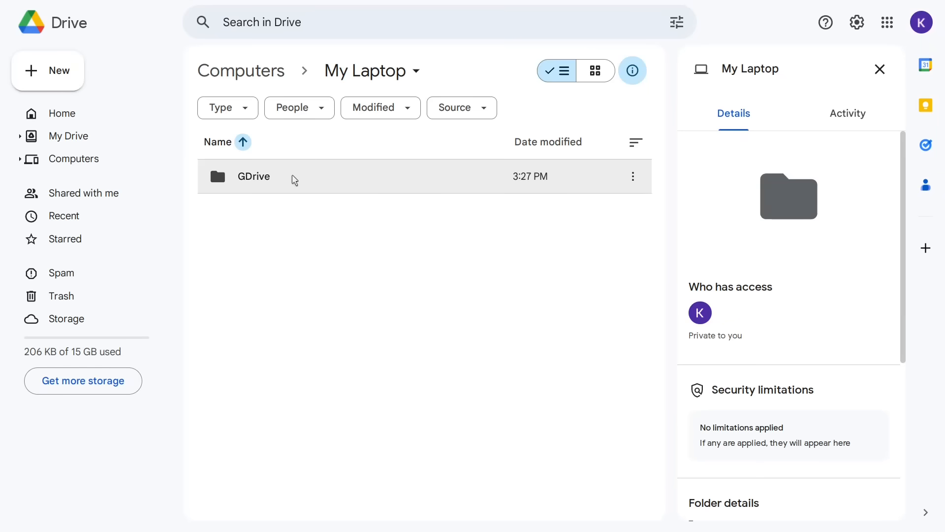
{"action": "mouse_move", "coordinate": [260, 189]}
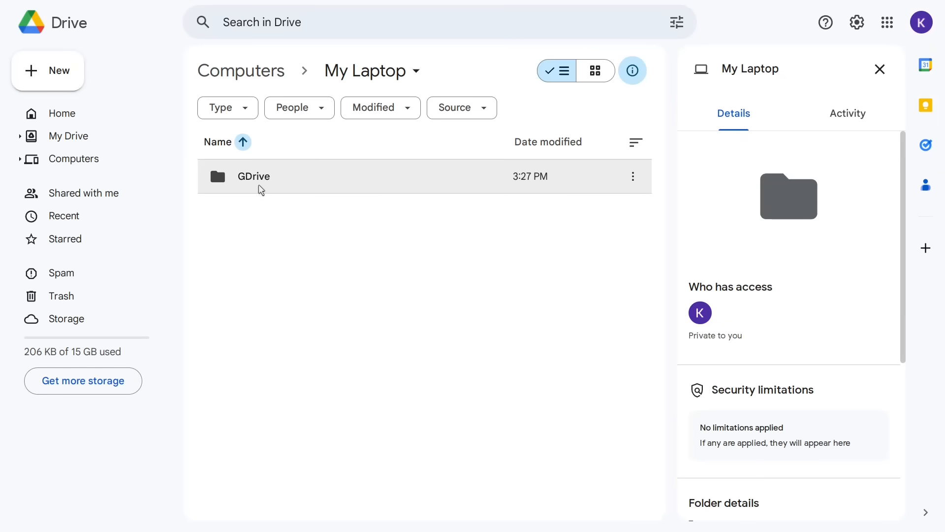
{"action": "mouse_move", "coordinate": [259, 181]}
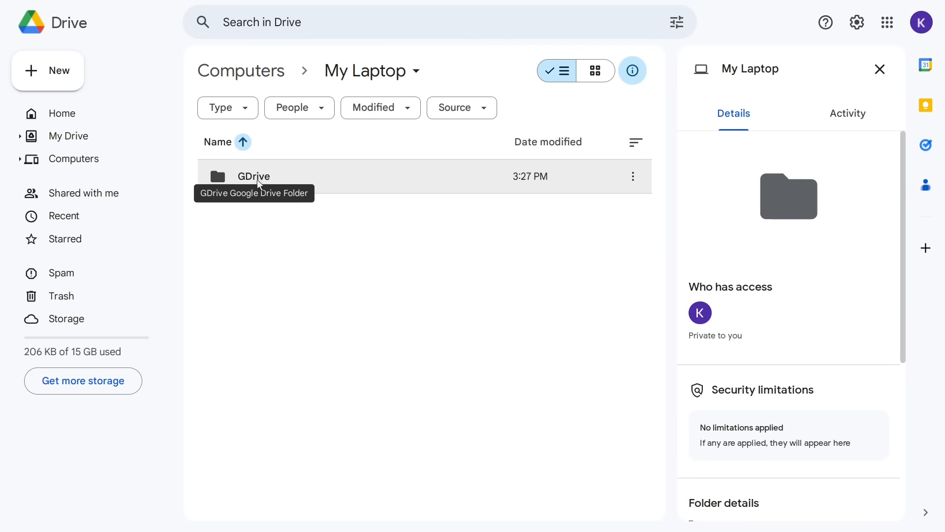
Download the long-named A1cce… .c9r file from GDrive's 2G6CUORKIHVCCBA6NOWSOTDI7A6TCY folder.
{"action": "left_click", "coordinate": [254, 177]}
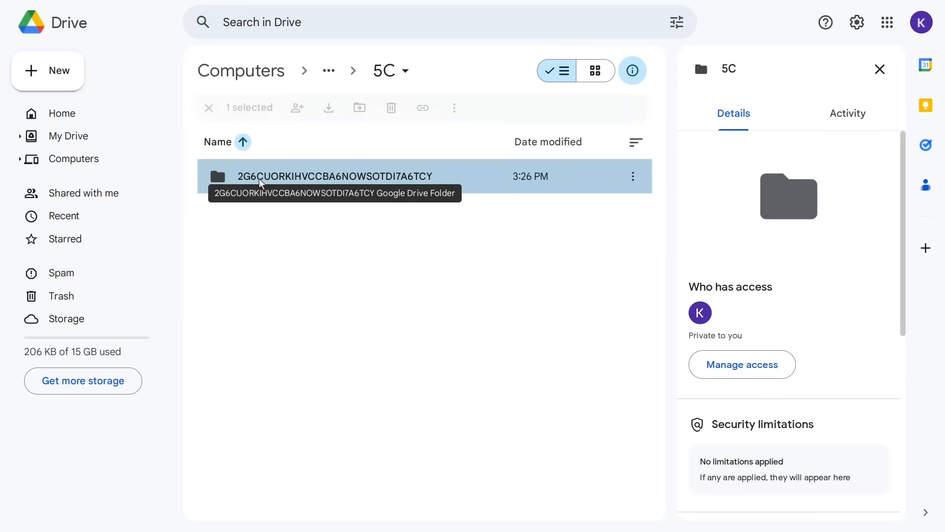
{"action": "double_click", "coordinate": [334, 176]}
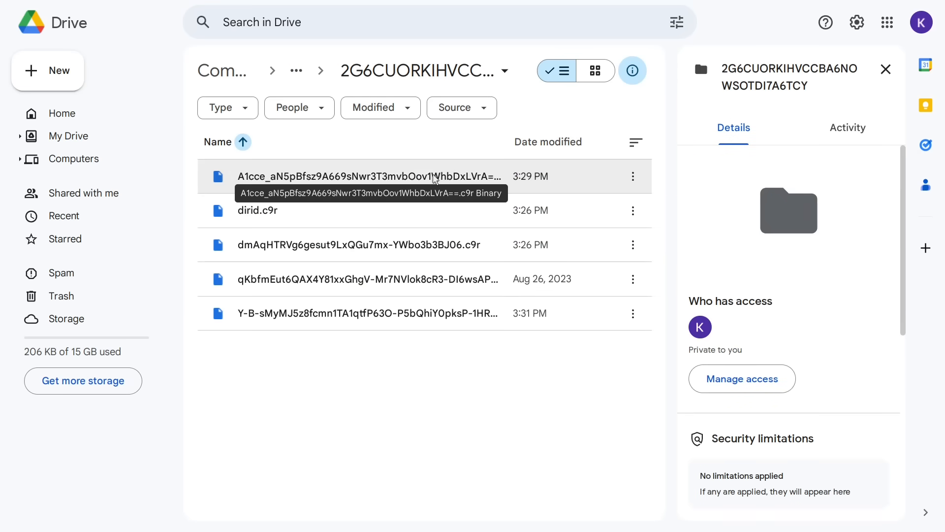
{"action": "left_click", "coordinate": [367, 177]}
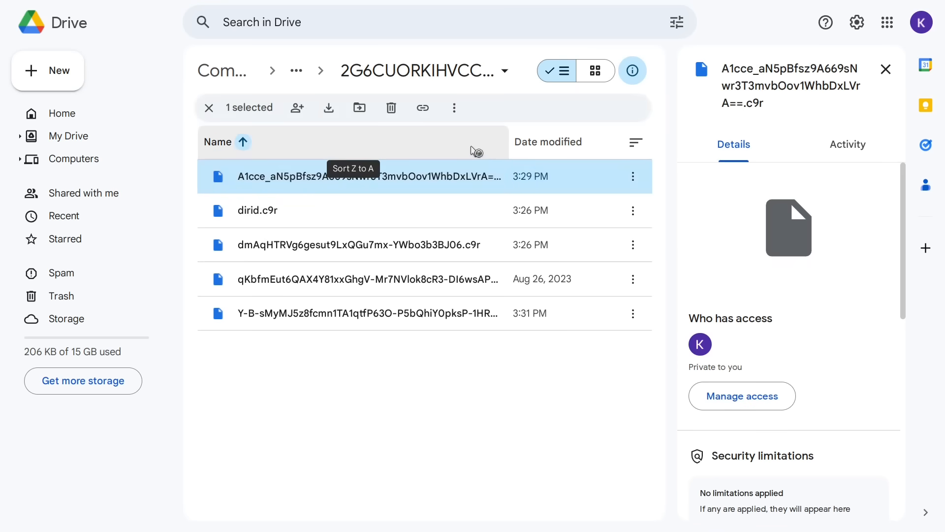
{"action": "mouse_move", "coordinate": [371, 176]}
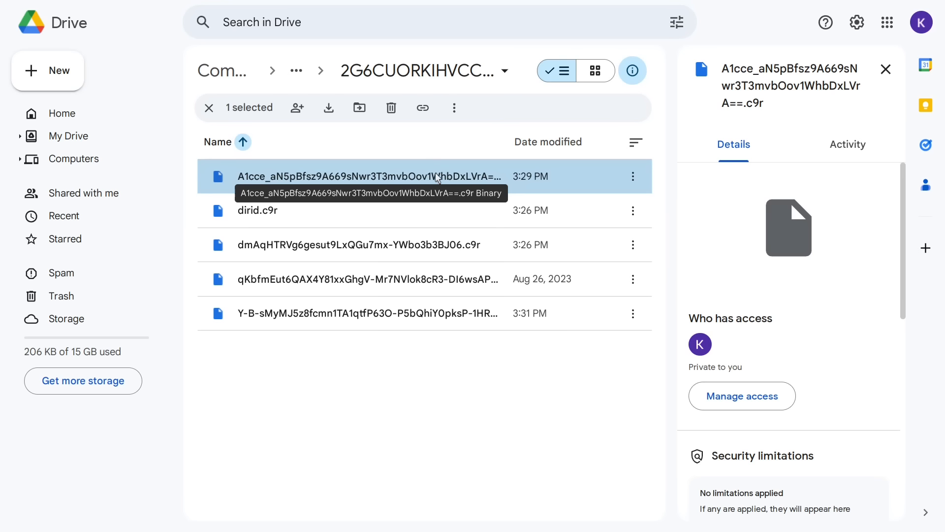
{"action": "mouse_move", "coordinate": [431, 182]}
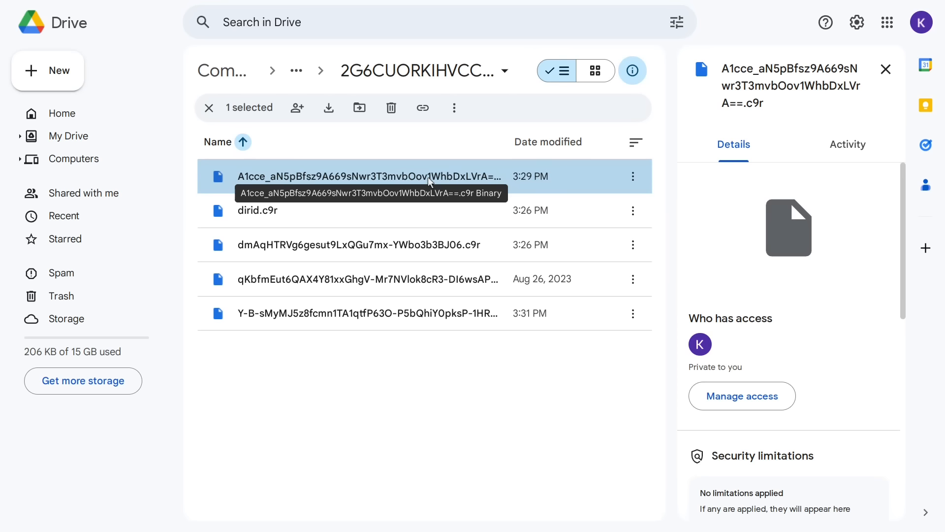
{"action": "mouse_move", "coordinate": [653, 186]}
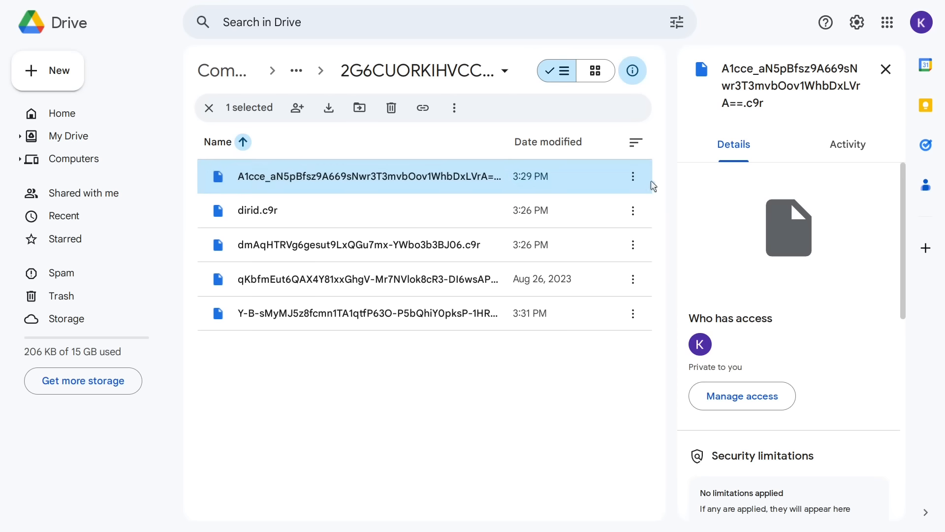
{"action": "mouse_move", "coordinate": [633, 176]}
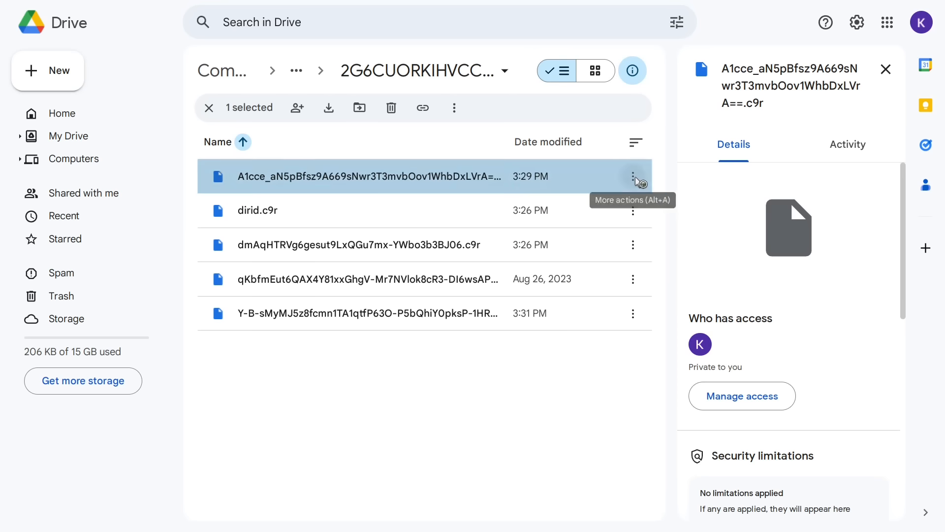
{"action": "left_click", "coordinate": [633, 176]}
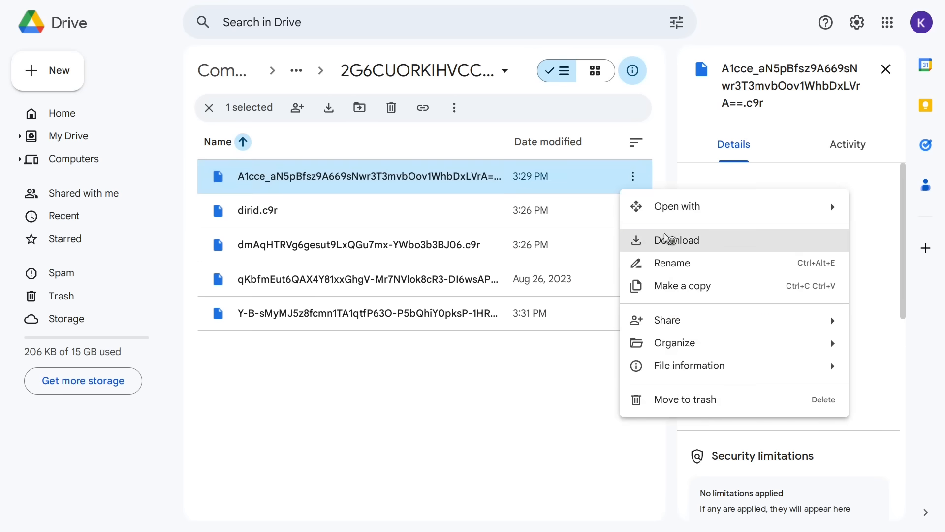
{"action": "left_click", "coordinate": [676, 240]}
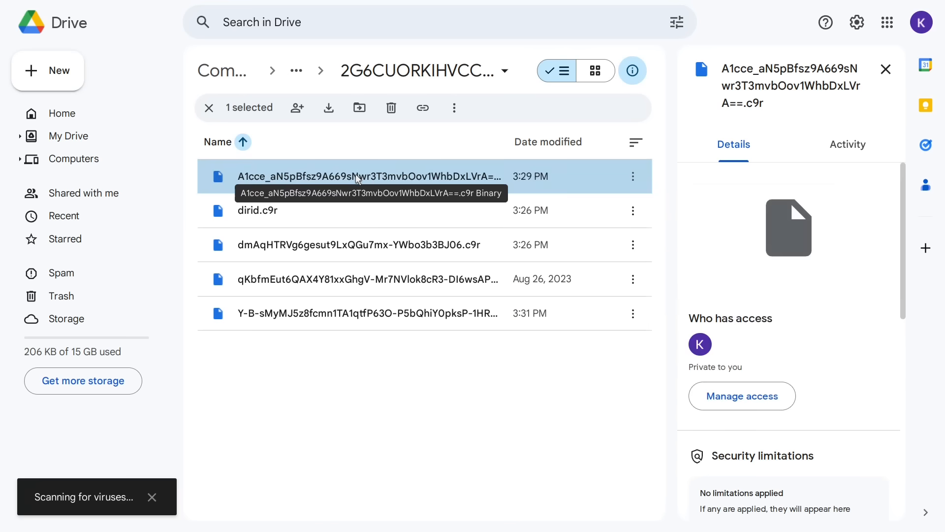
Download dirid.c9r from the same folder and save it locally.
{"action": "left_click", "coordinate": [257, 211]}
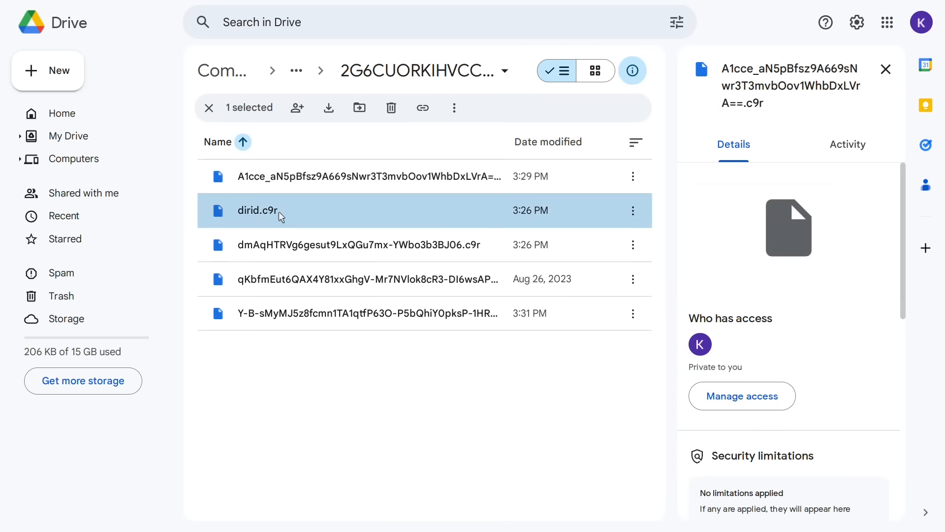
{"action": "left_click", "coordinate": [329, 108]}
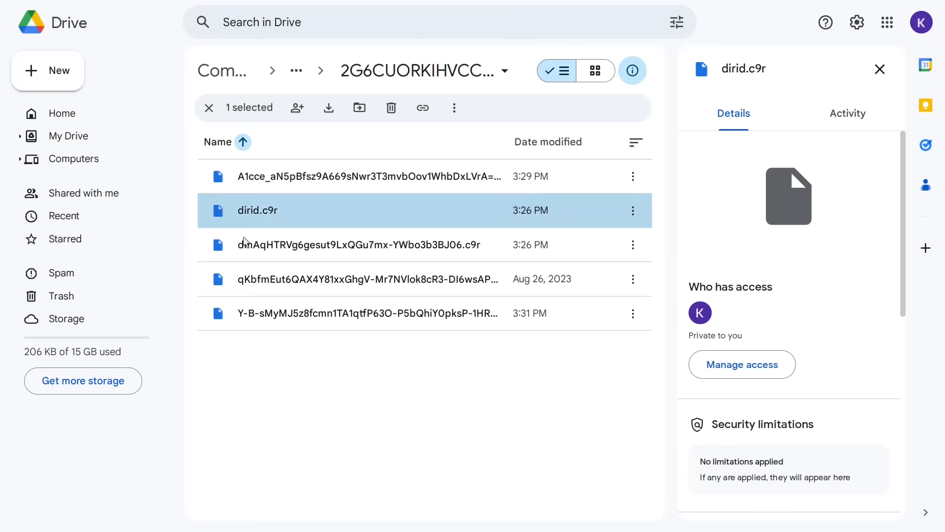
{"action": "left_click", "coordinate": [632, 210]}
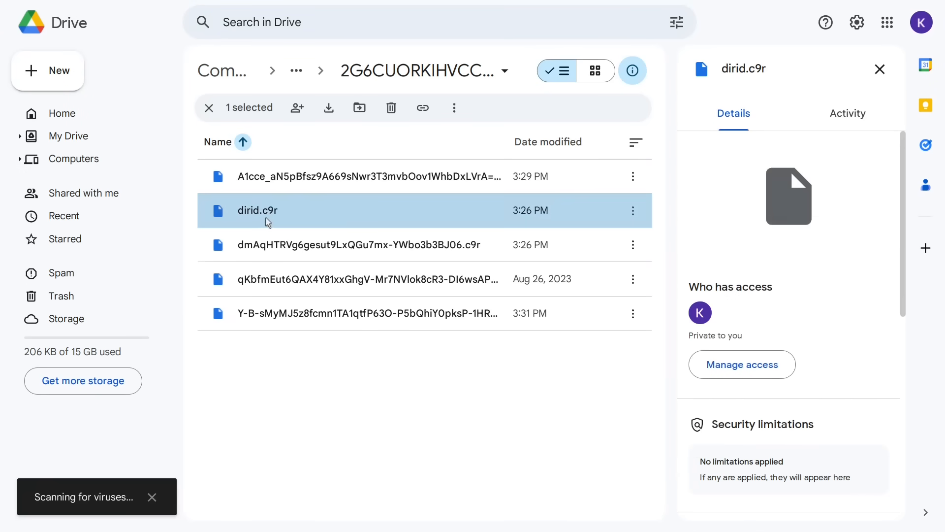
{"action": "mouse_move", "coordinate": [265, 214]}
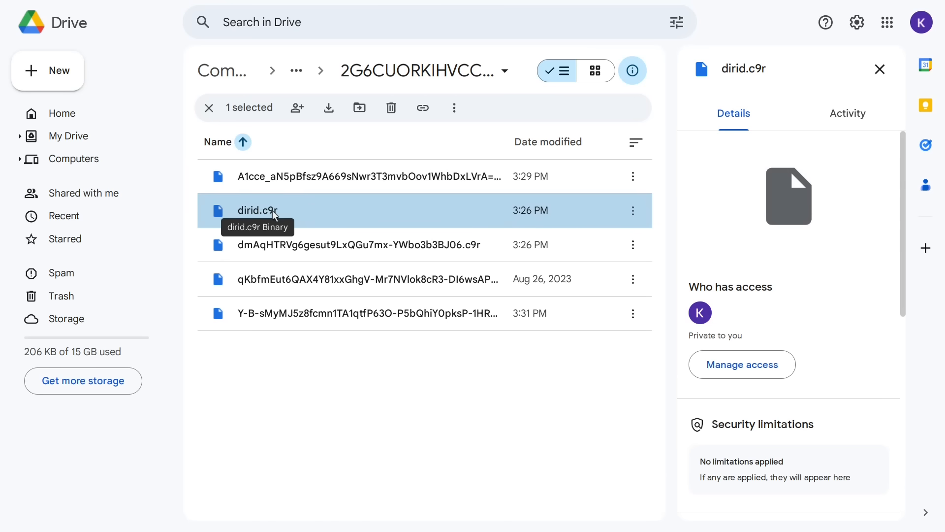
{"action": "left_click", "coordinate": [329, 107]}
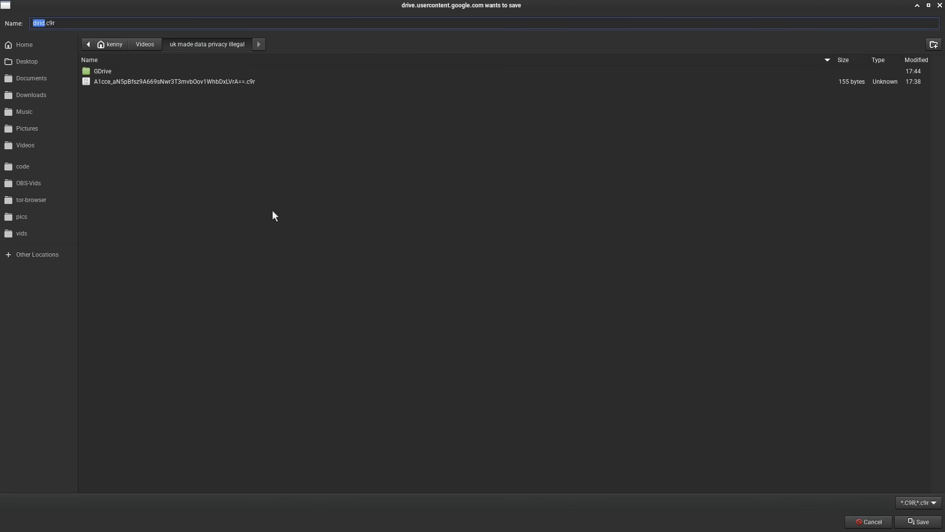
{"action": "left_click", "coordinate": [920, 522]}
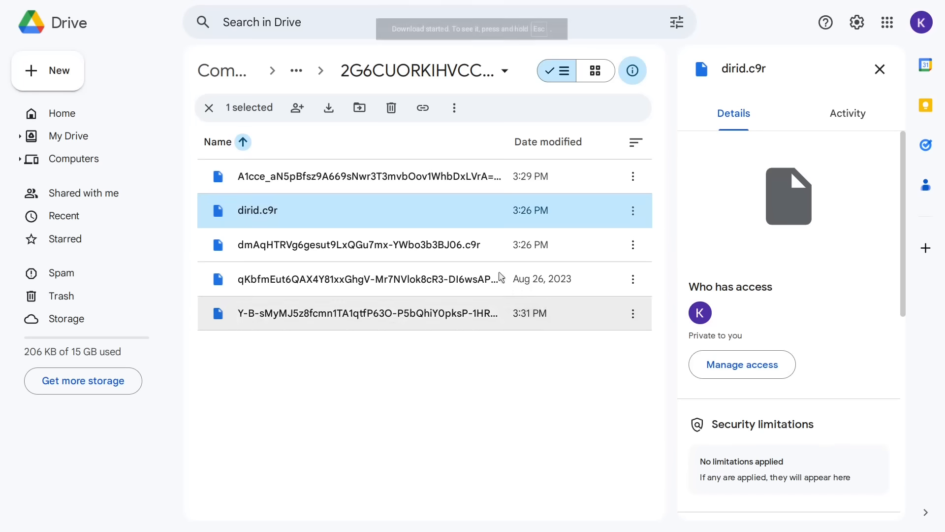
{"action": "mouse_move", "coordinate": [453, 249]}
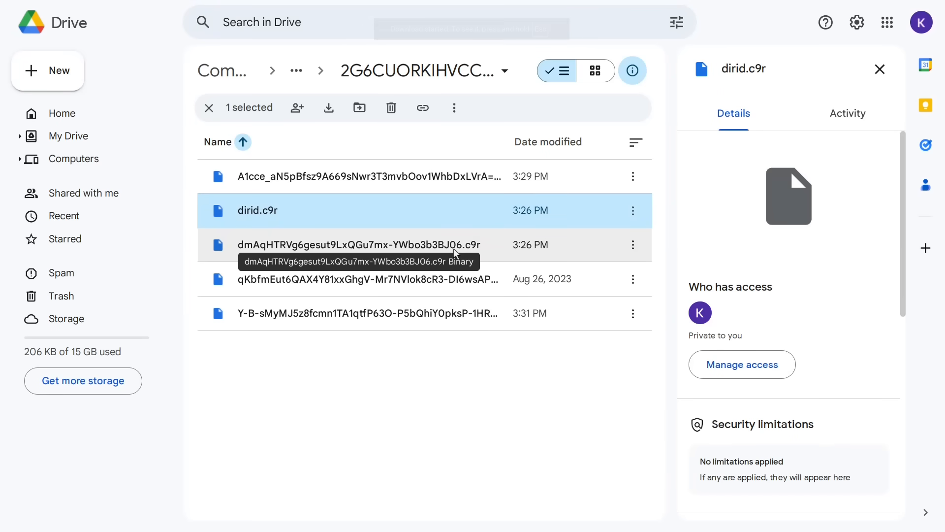
{"action": "left_click", "coordinate": [329, 108]}
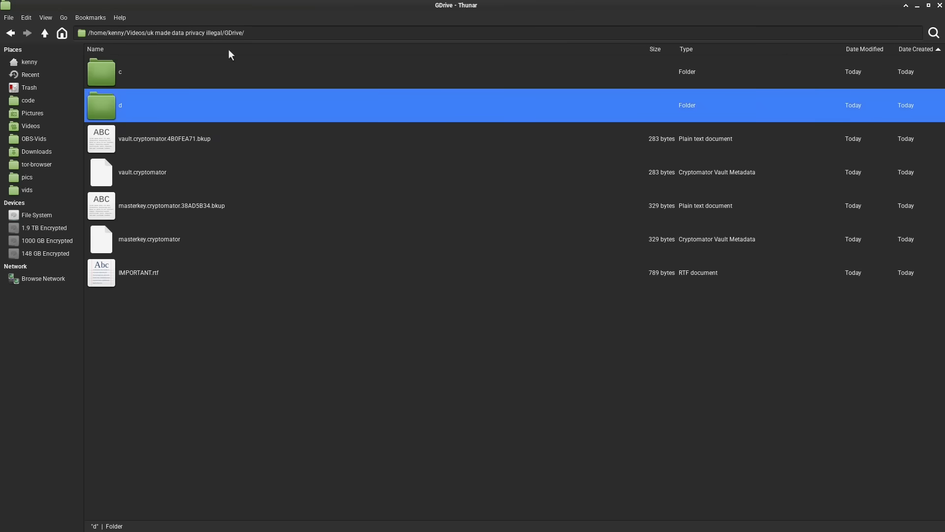
Inspect d/5C and its long-named subfolder, then return to the download folder and select dirid.c9r.
{"action": "double_click", "coordinate": [120, 105]}
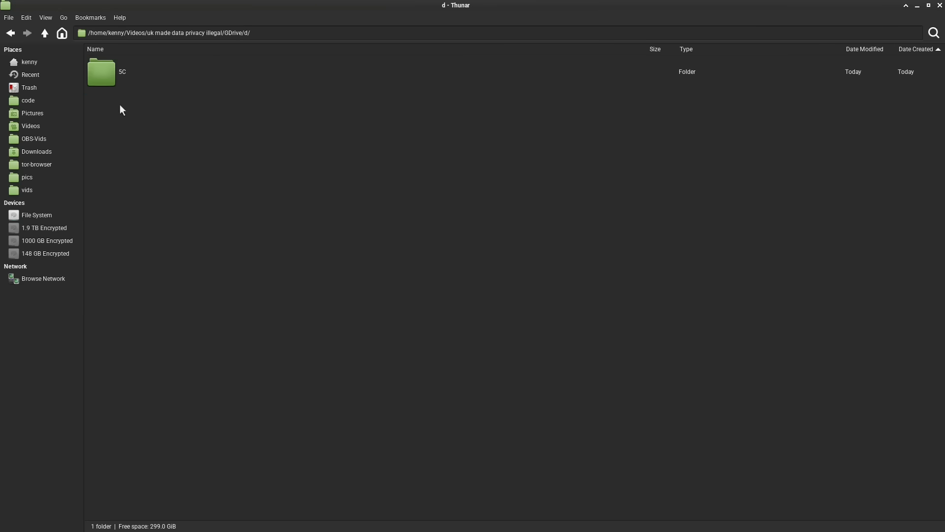
{"action": "double_click", "coordinate": [101, 71]}
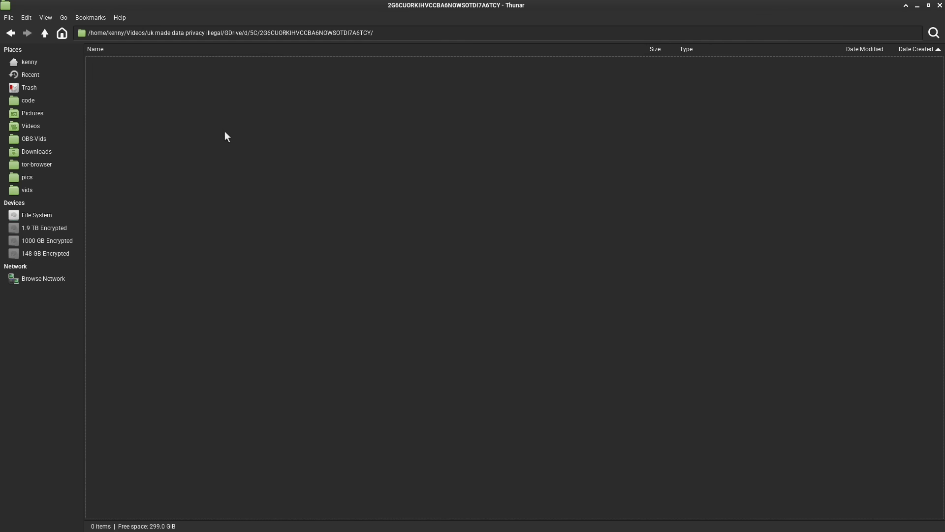
{"action": "mouse_move", "coordinate": [296, 135]}
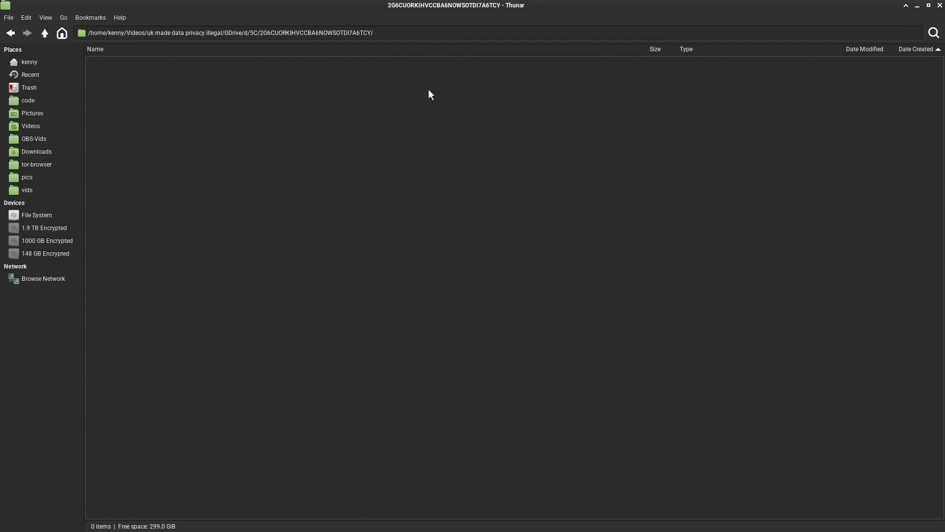
{"action": "mouse_move", "coordinate": [45, 32]}
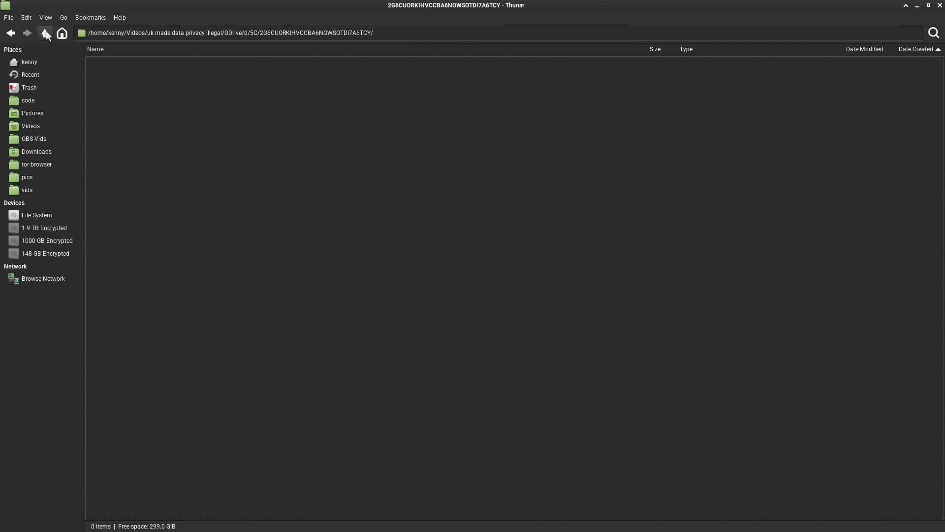
{"action": "left_click", "coordinate": [45, 33]}
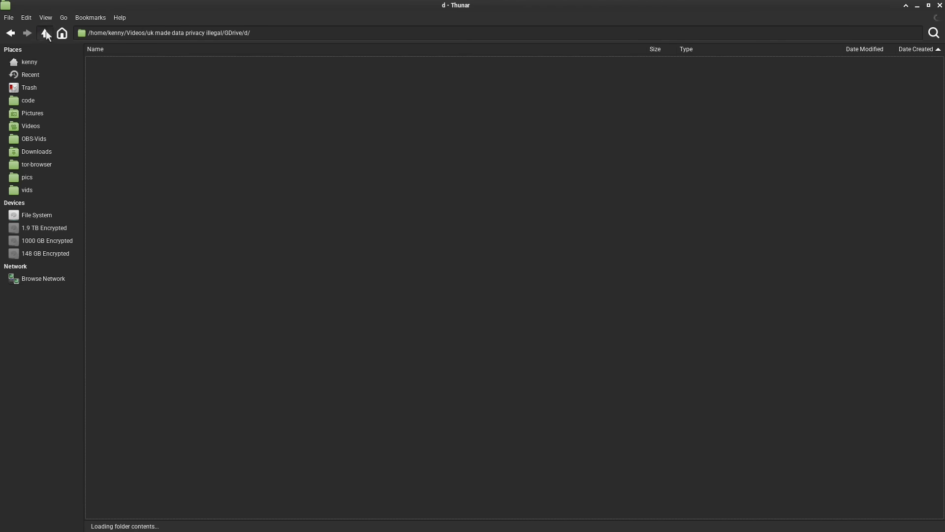
{"action": "left_click", "coordinate": [45, 32]}
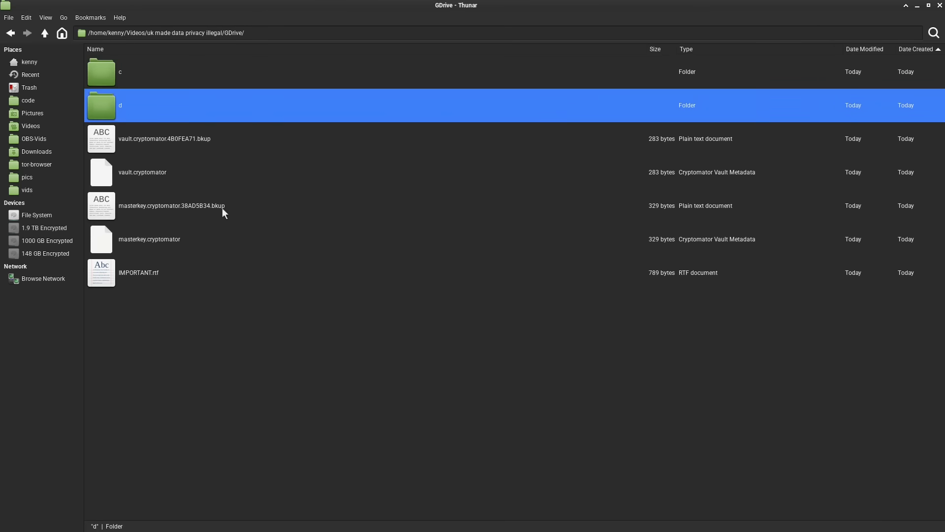
{"action": "left_click", "coordinate": [44, 33]}
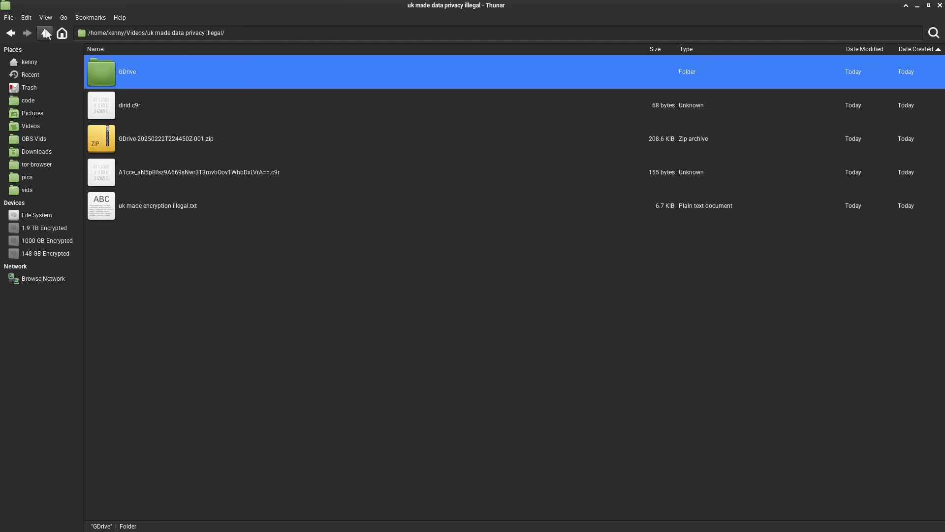
{"action": "left_click", "coordinate": [129, 106]}
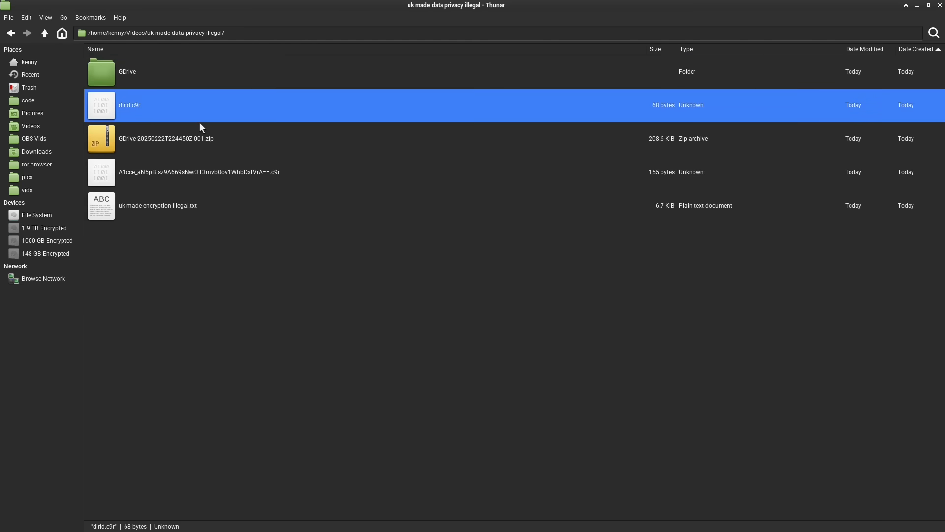
{"action": "mouse_move", "coordinate": [222, 179]}
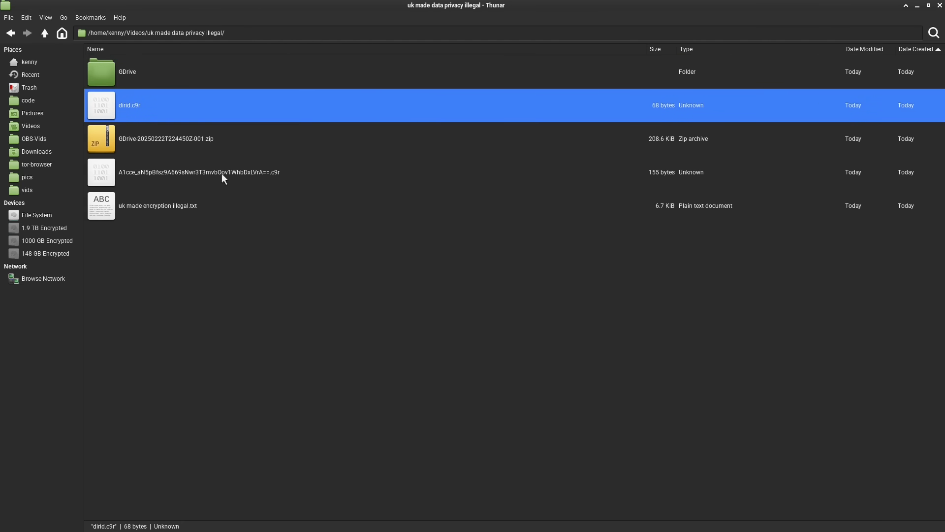
Navigate back into GDrive > d > 5C to show its single long-named subfolder.
{"action": "double_click", "coordinate": [127, 71]}
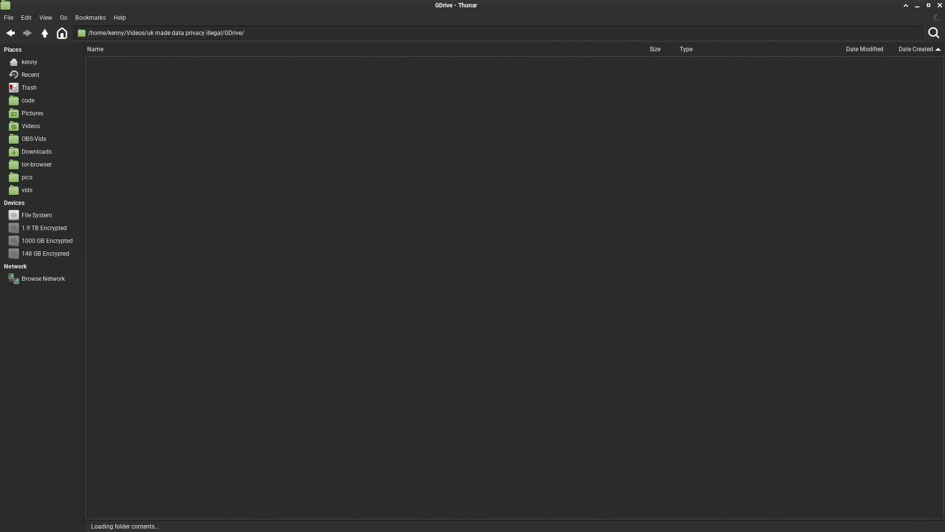
{"action": "double_click", "coordinate": [101, 72]}
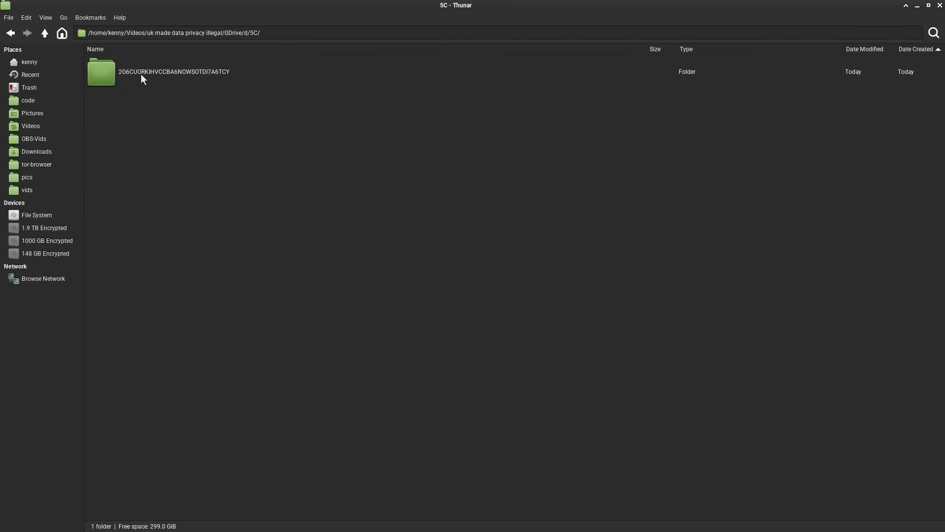
{"action": "double_click", "coordinate": [101, 71]}
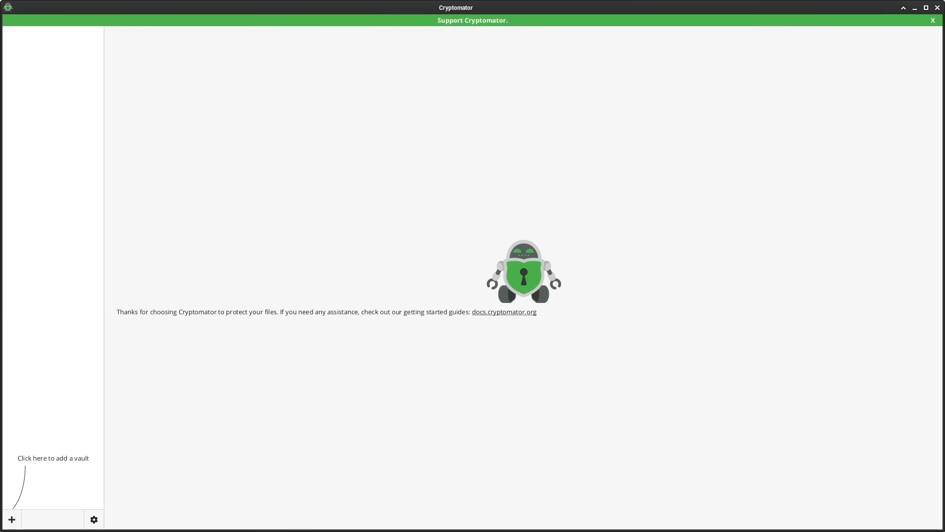
Add the existing GDrive vault by choosing its vault.cryptomator file.
{"action": "left_click", "coordinate": [11, 519]}
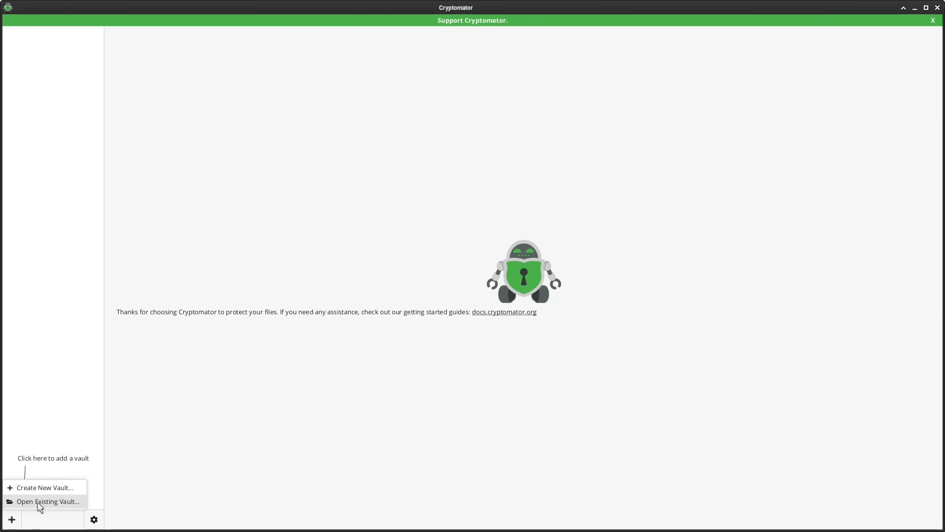
{"action": "left_click", "coordinate": [49, 501]}
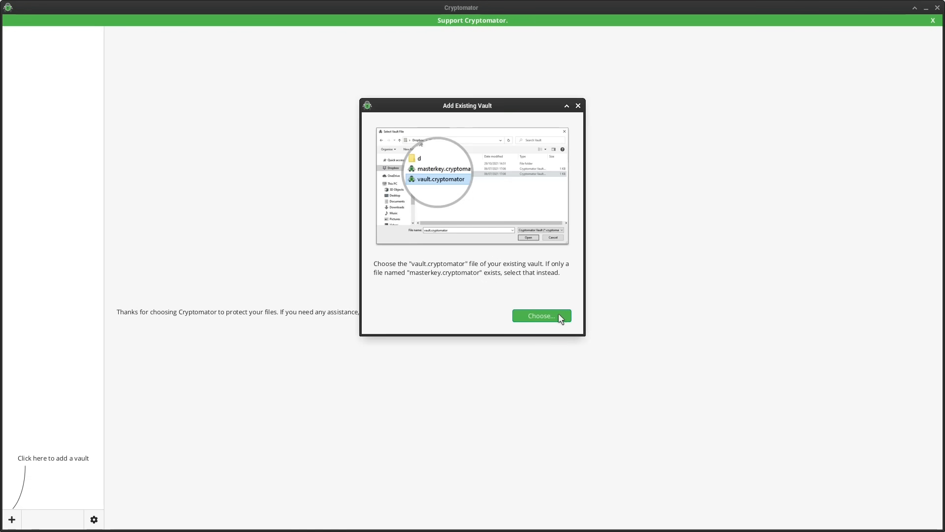
{"action": "left_click", "coordinate": [541, 315]}
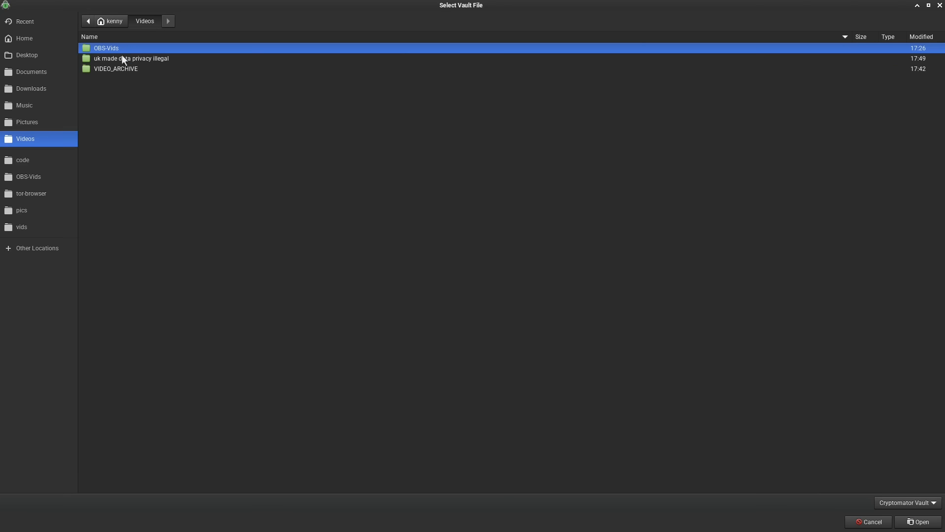
{"action": "double_click", "coordinate": [131, 58]}
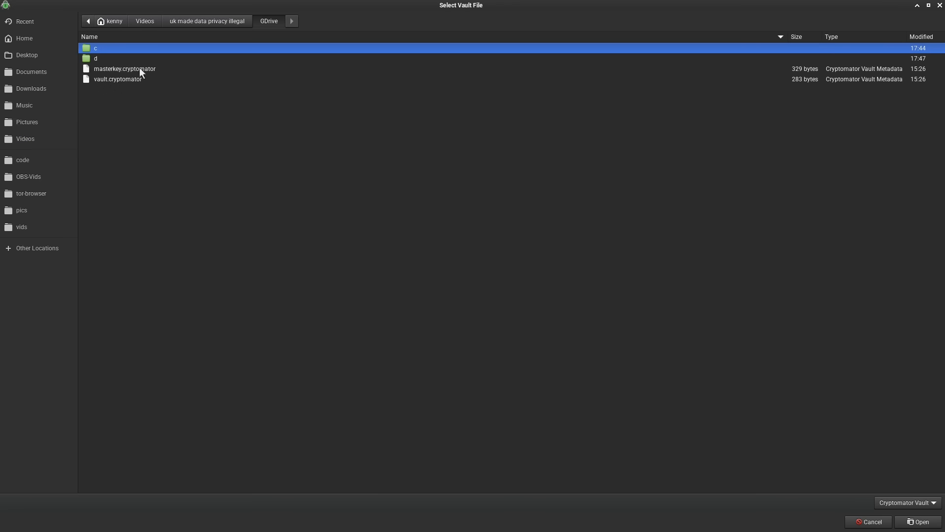
{"action": "left_click", "coordinate": [118, 79]}
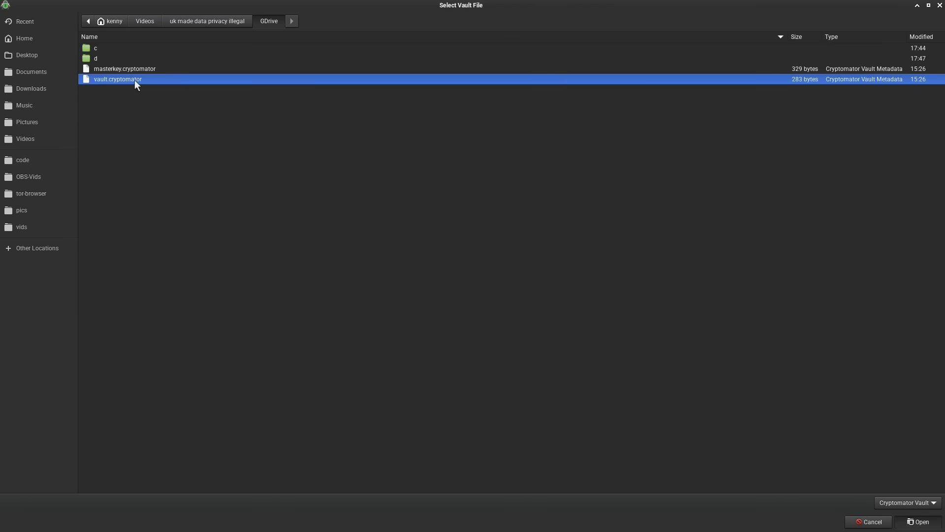
{"action": "left_click", "coordinate": [917, 522]}
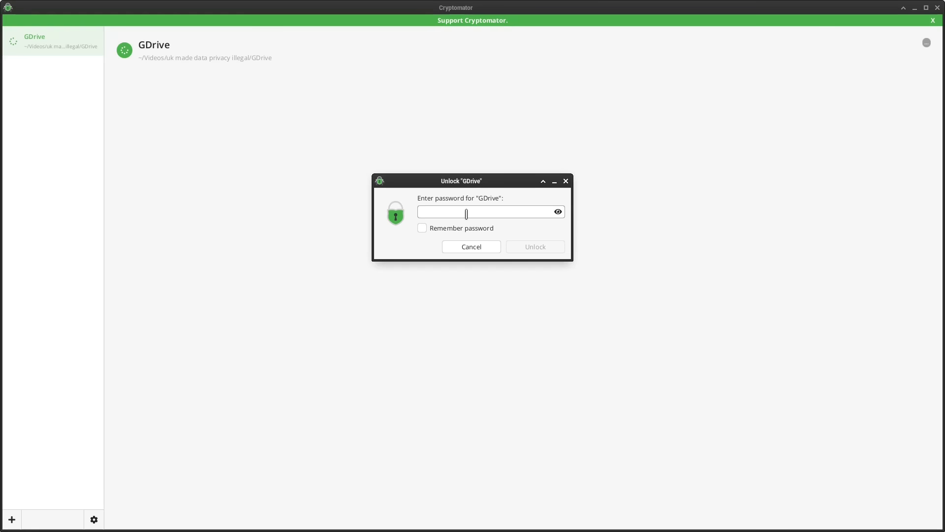
Enter the vault password and unlock the GDrive vault.
{"action": "type", "text": "password"}
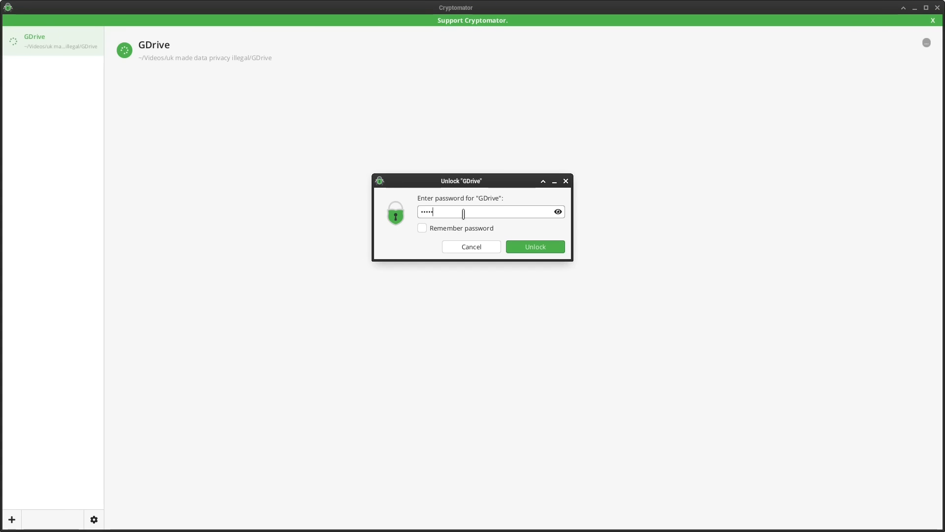
{"action": "left_click", "coordinate": [533, 246]}
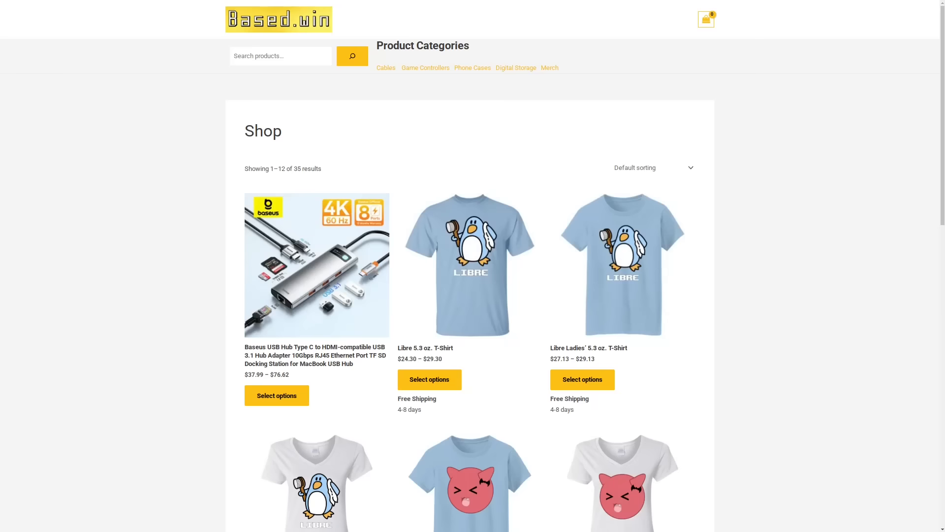
Move to page 2 of the based.win shop, listing products 13–24 of 35.
{"action": "scroll", "scroll_direction": "down", "scroll_amount": 3}
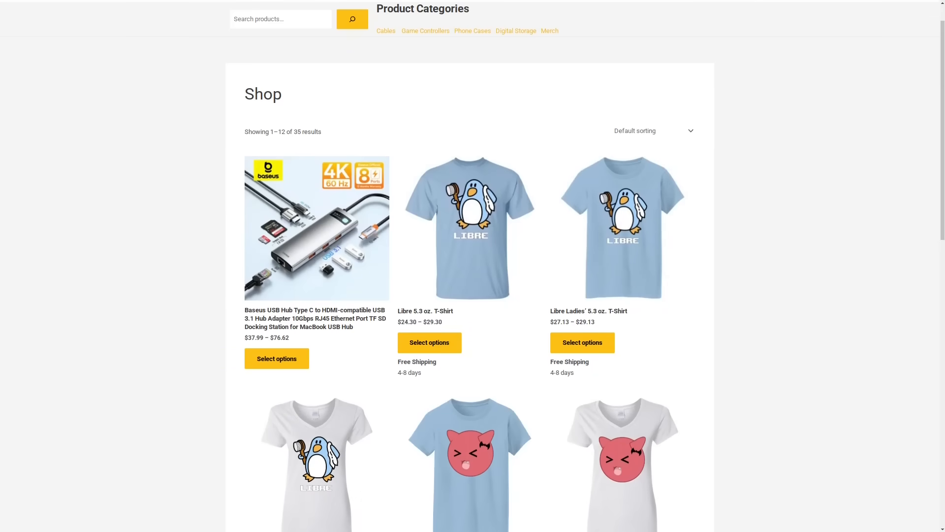
{"action": "scroll", "scroll_direction": "down", "scroll_amount": 3}
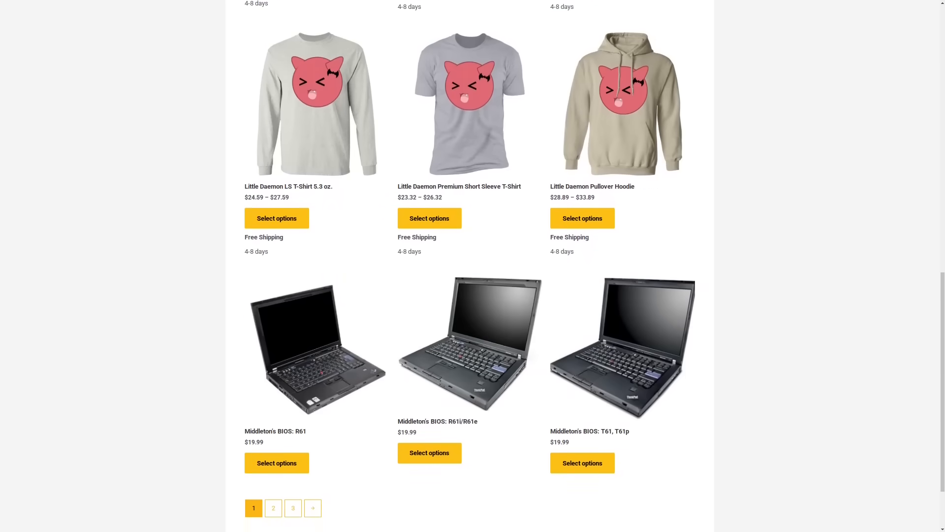
{"action": "left_click", "coordinate": [272, 507]}
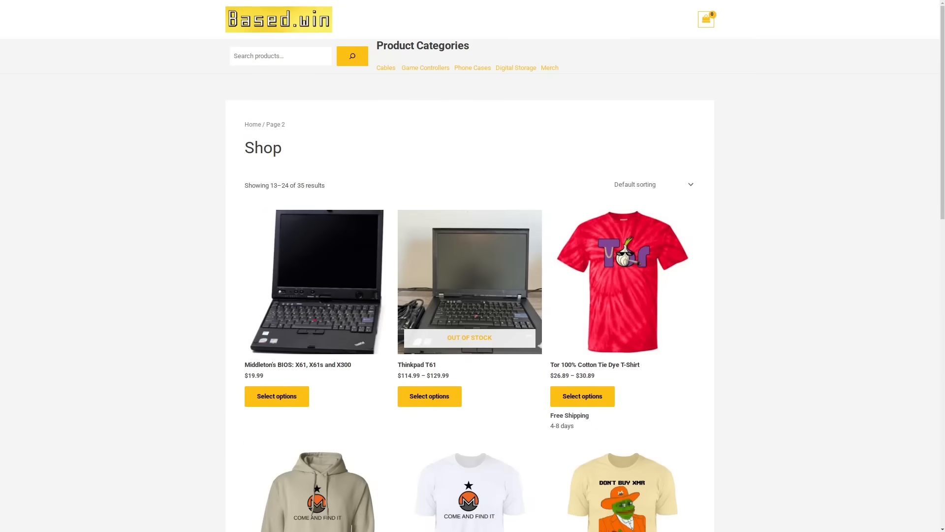
{"action": "scroll", "scroll_direction": "down", "scroll_amount": 3}
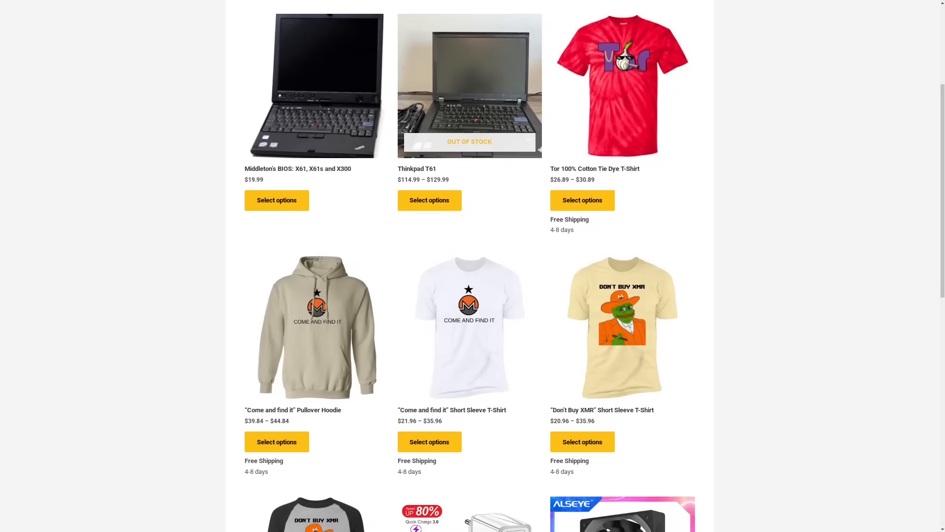